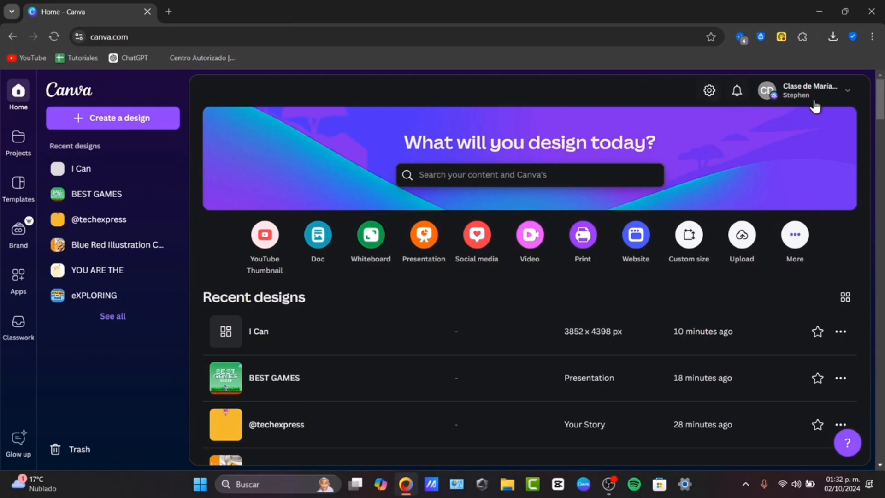
- Upload Canva AI Content.png from Descargas and show its preview with design options
click(809, 90)
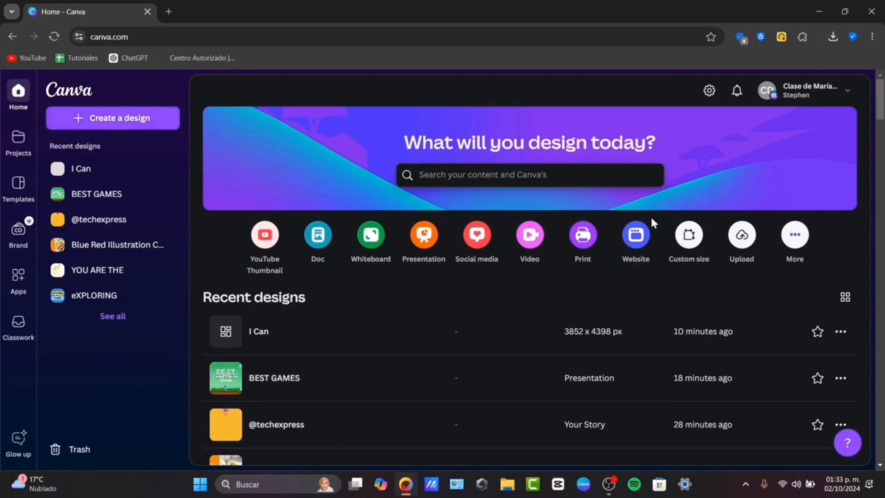
click(112, 118)
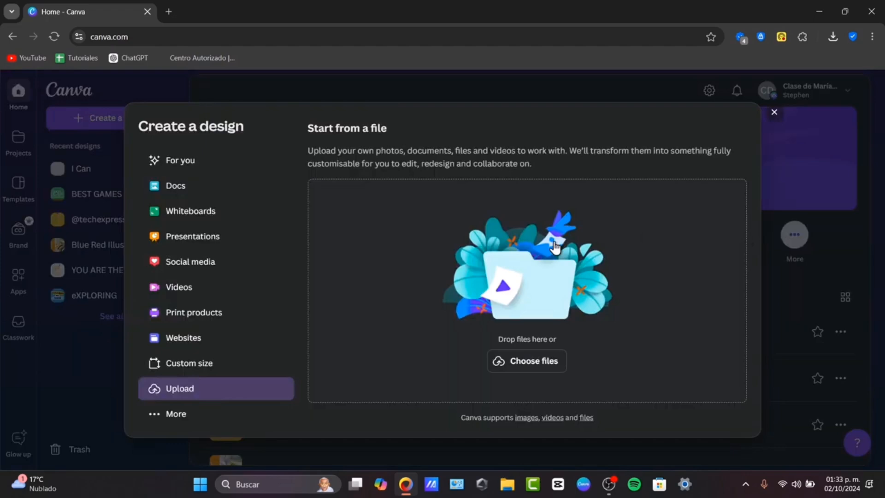
mouse_move(617, 264)
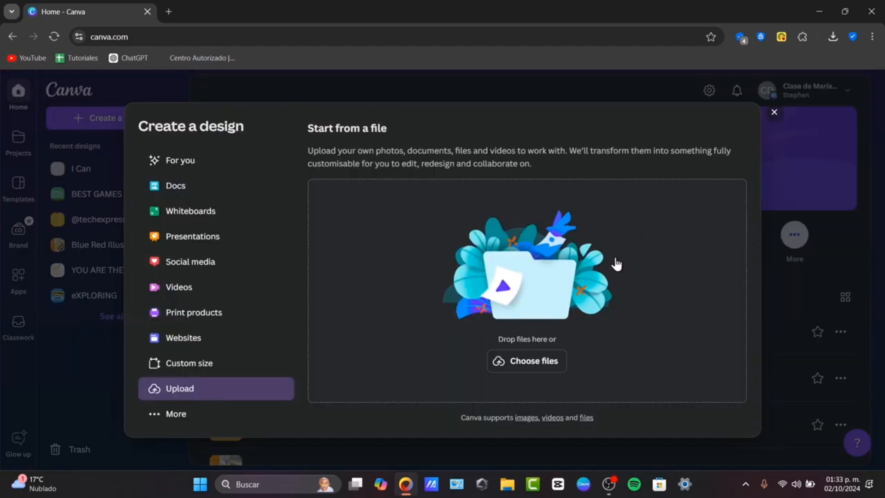
mouse_move(615, 270)
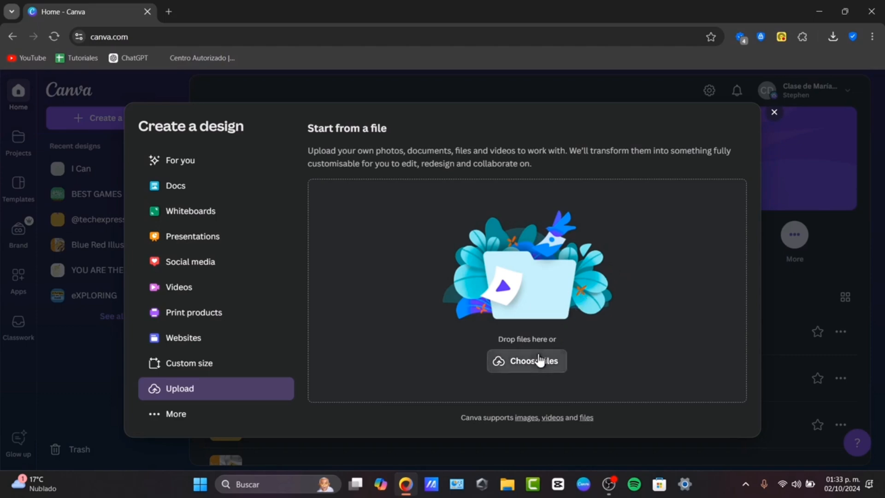
click(525, 360)
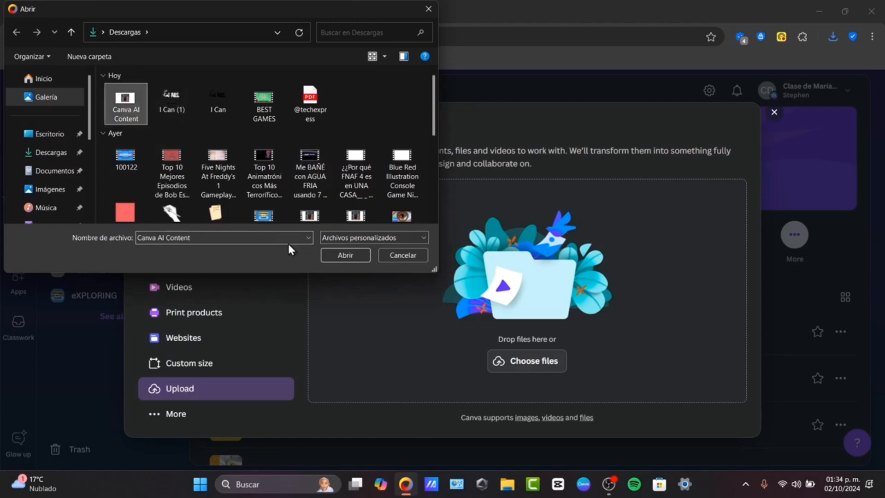
click(344, 255)
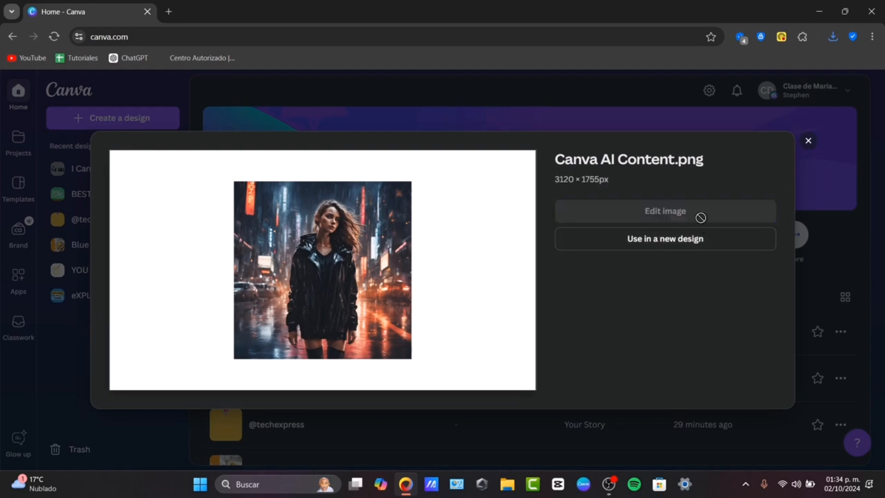
- Open Canva AI Content in the image editor and browse its Adjust and Crop tabs
click(664, 211)
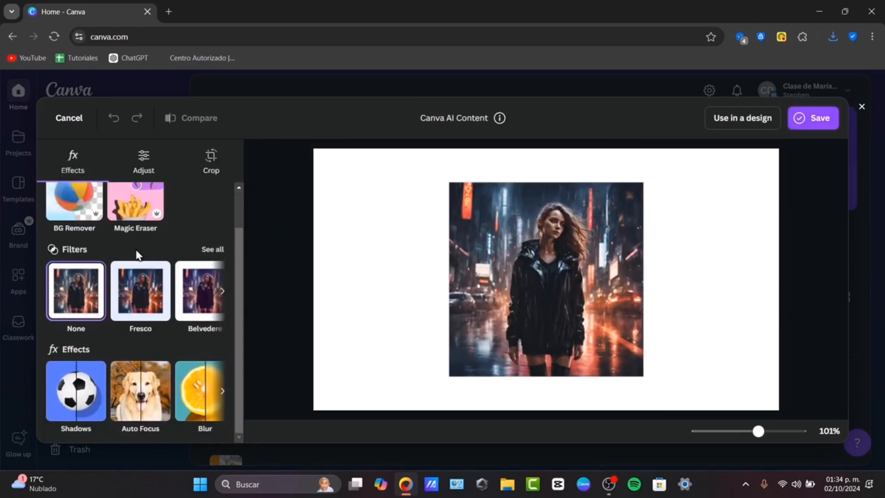
click(143, 161)
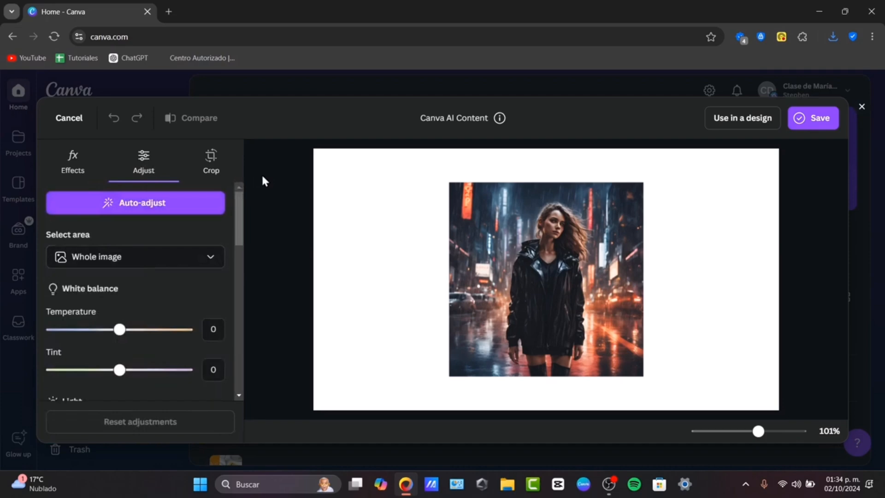
click(211, 161)
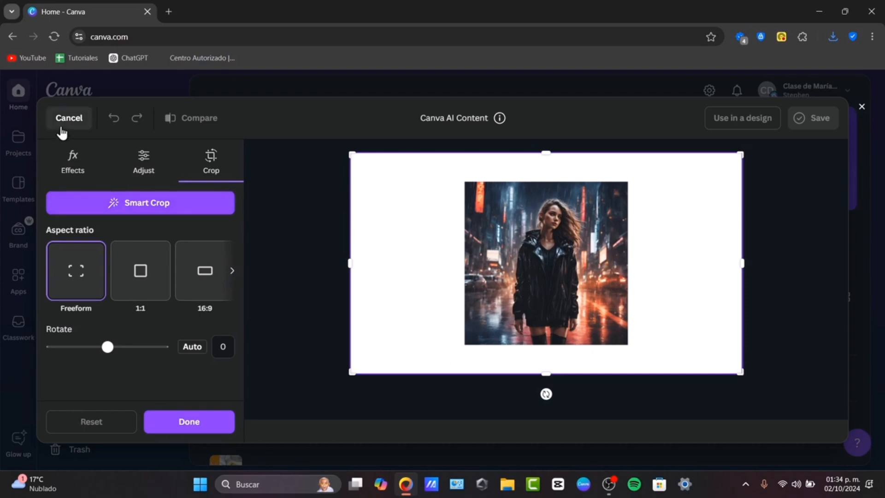
- Cancel photo editing and re-upload Canva AI Content.png to bring back its preview
click(68, 118)
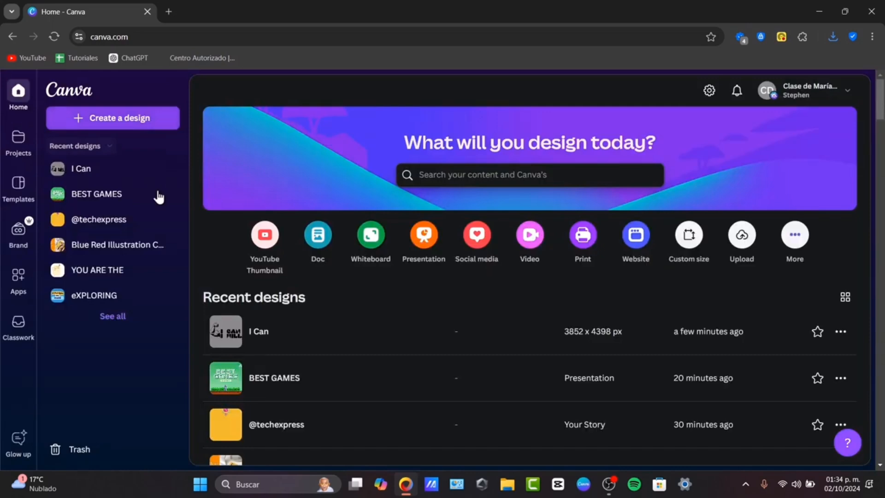
mouse_move(583, 234)
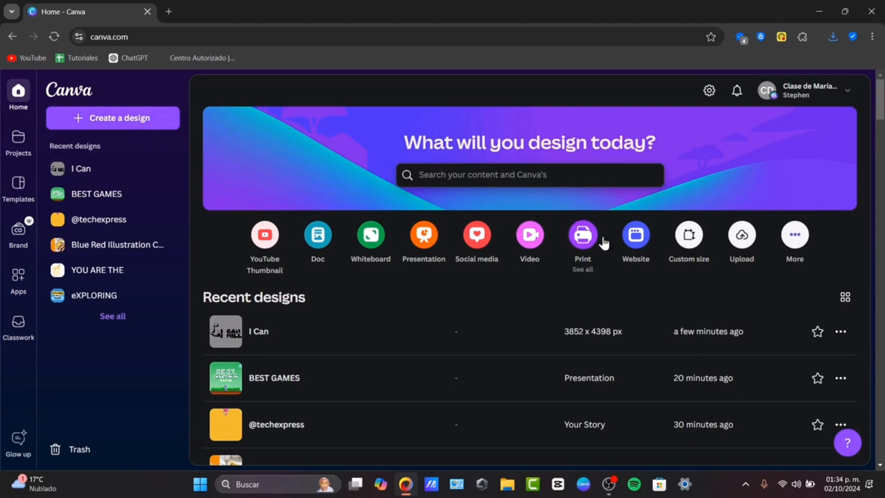
click(119, 117)
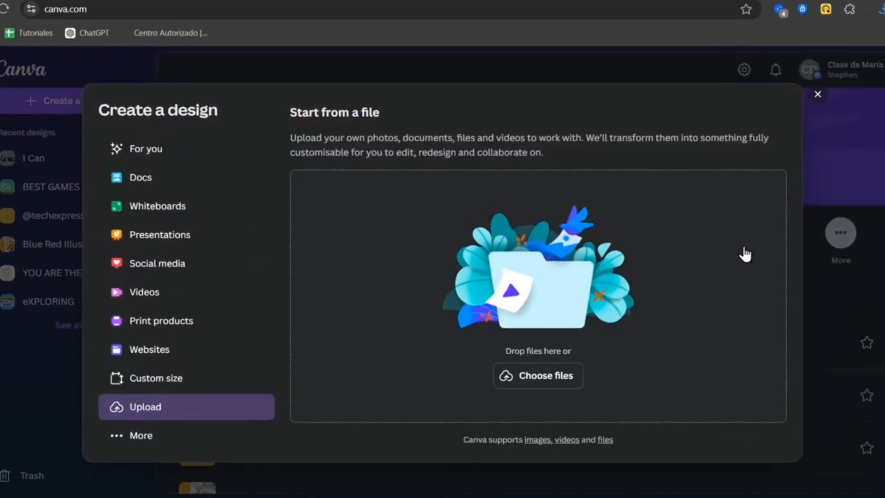
click(536, 375)
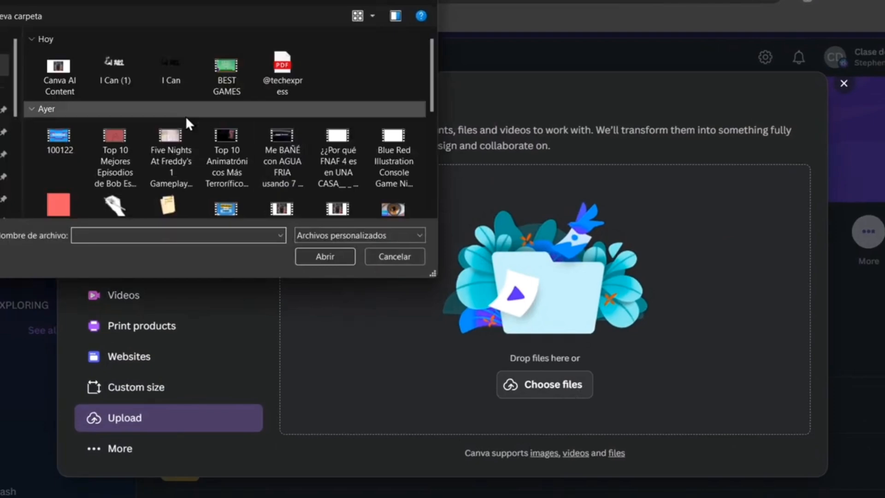
click(394, 257)
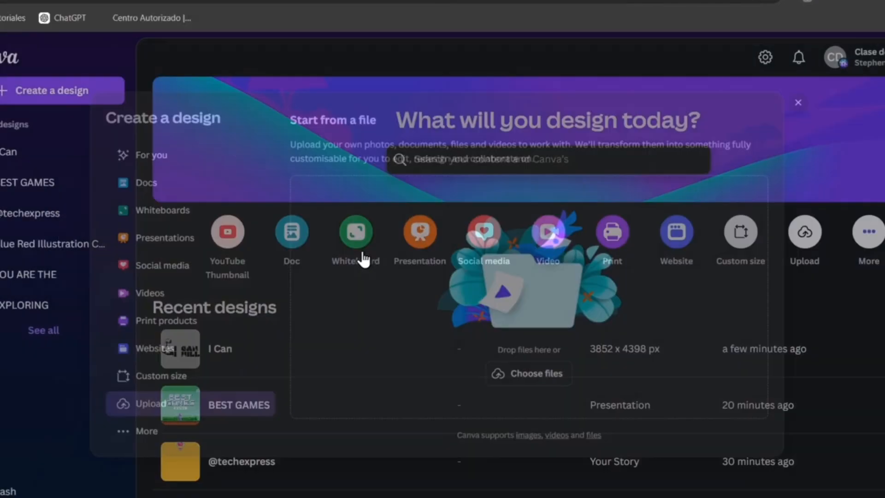
click(180, 404)
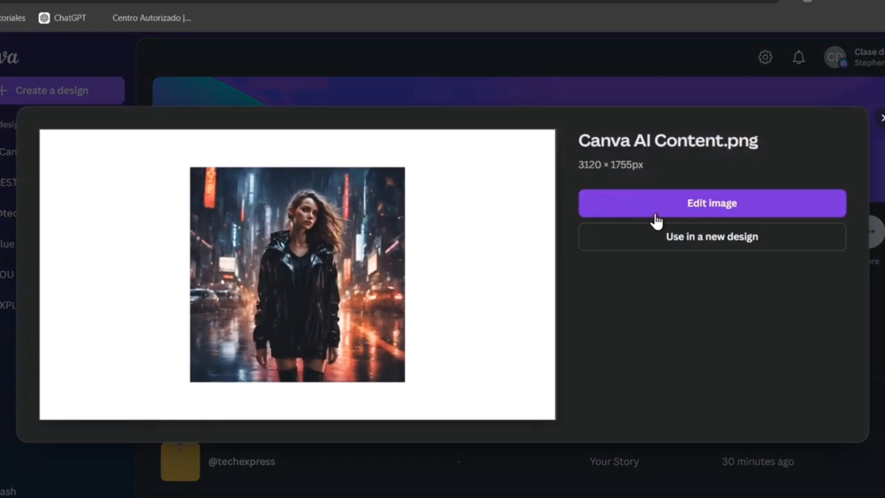
- Use the street photo in a new Instagram Post (Square) design
click(711, 236)
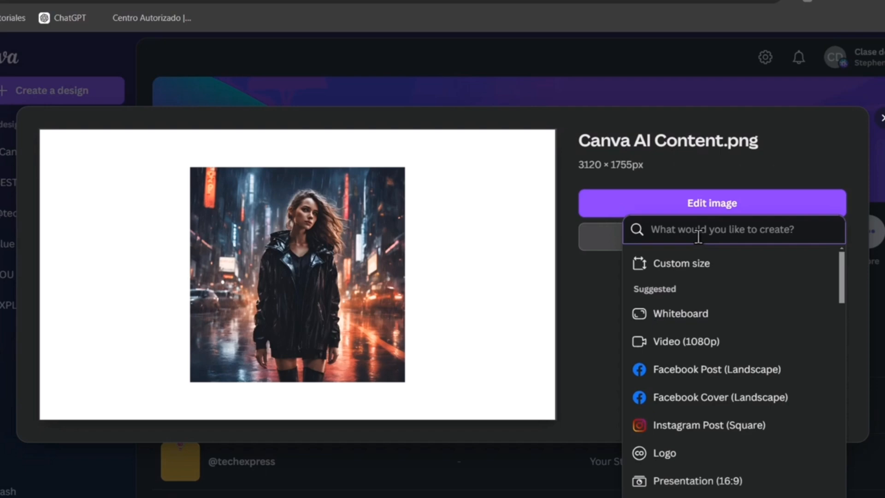
mouse_move(101, 221)
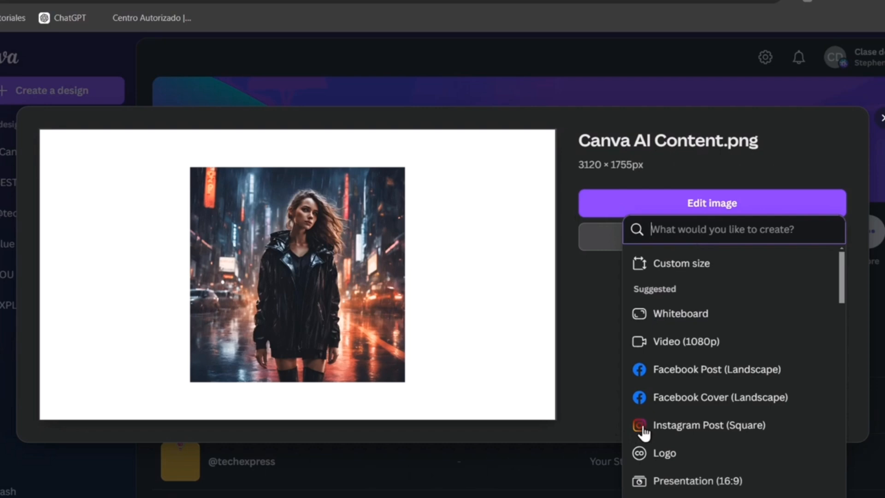
mouse_move(706, 424)
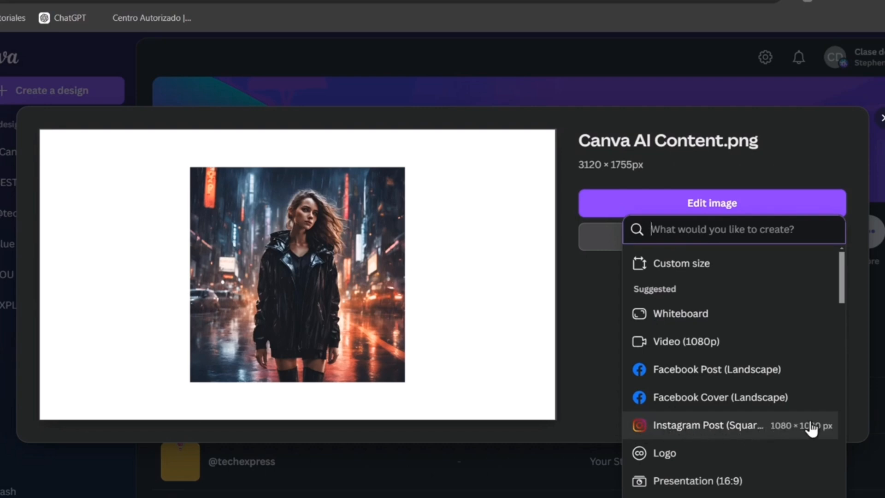
click(708, 425)
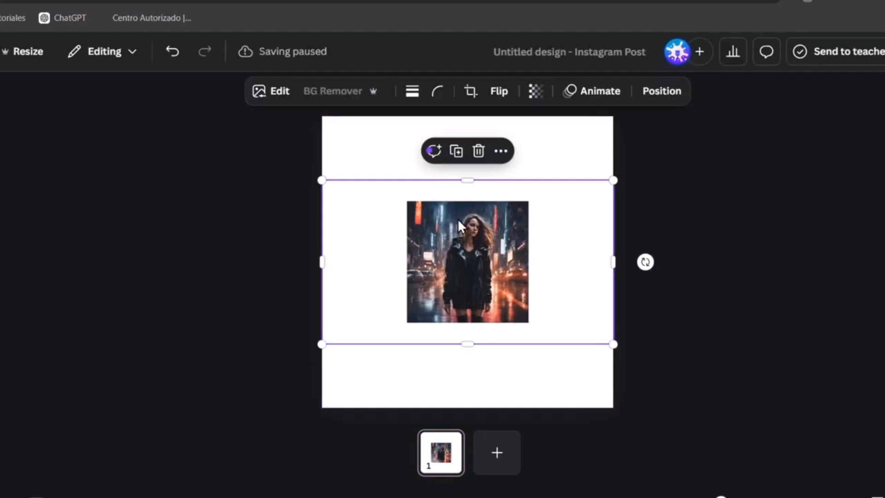
mouse_move(454, 254)
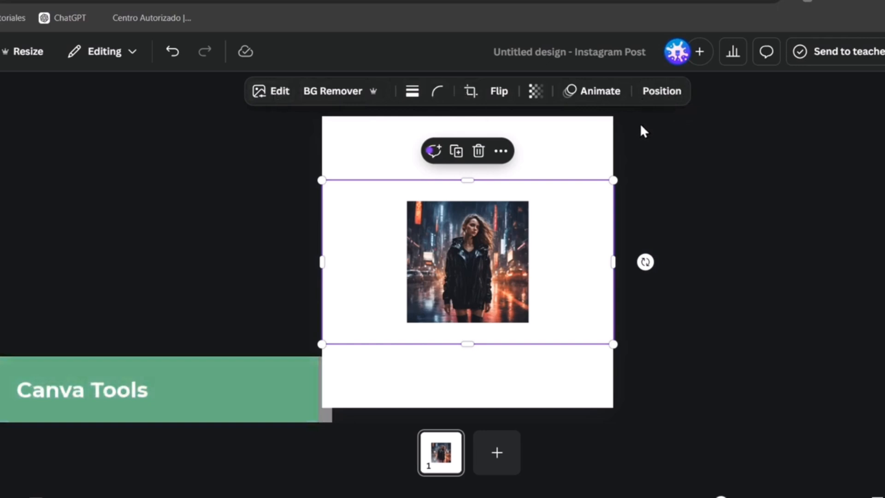
- Crop the street photo to a 1:1 ratio, apply it, and deselect the photo
click(470, 91)
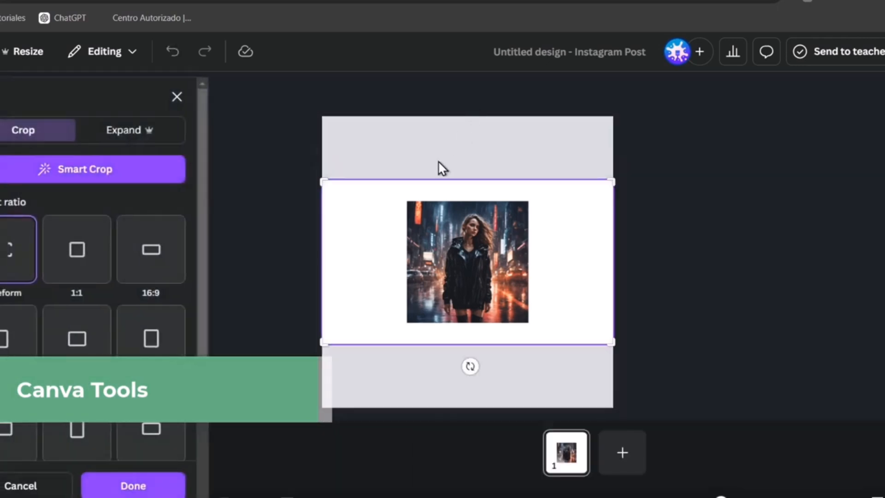
click(76, 249)
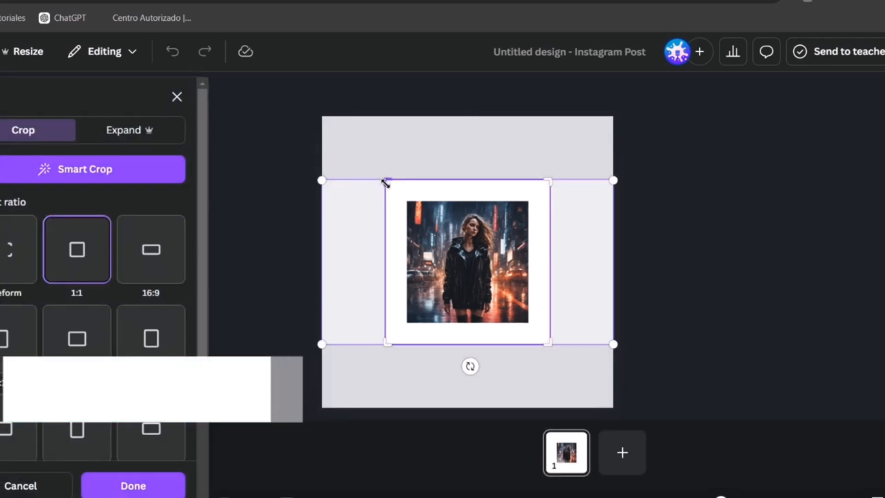
click(133, 485)
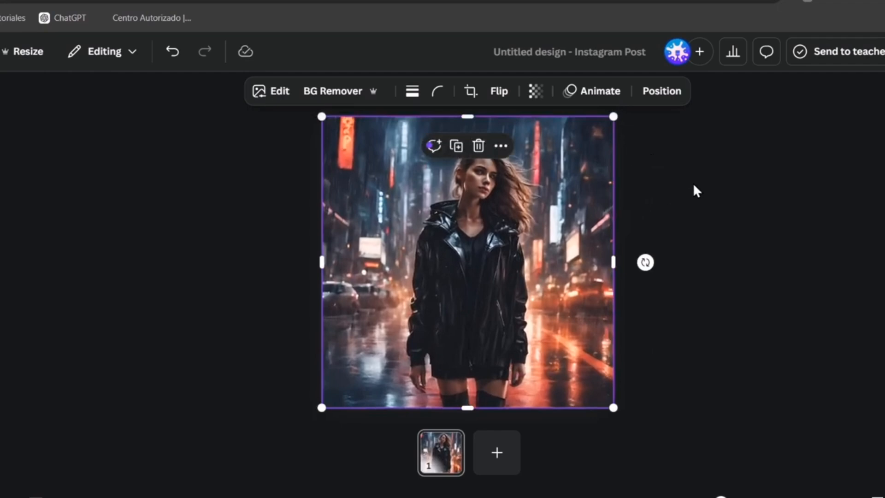
click(745, 287)
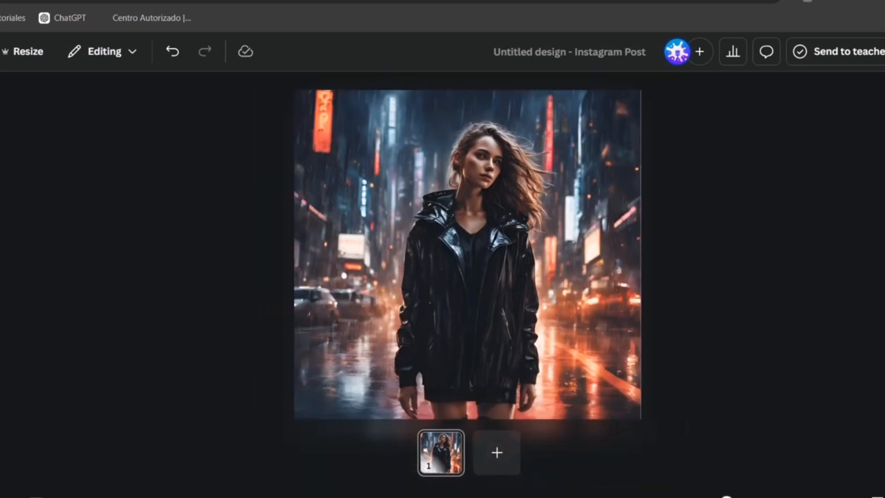
- Select the street photo and apply Auto-adjust to correct its colours
click(466, 254)
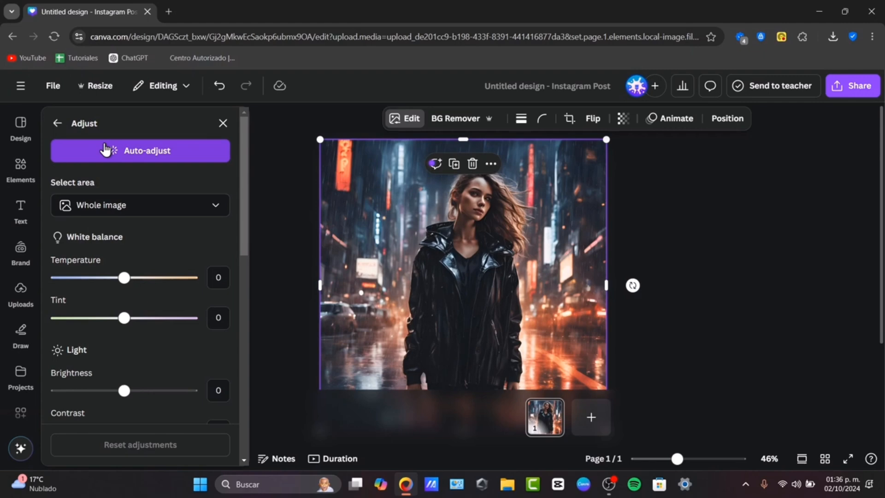
mouse_move(497, 220)
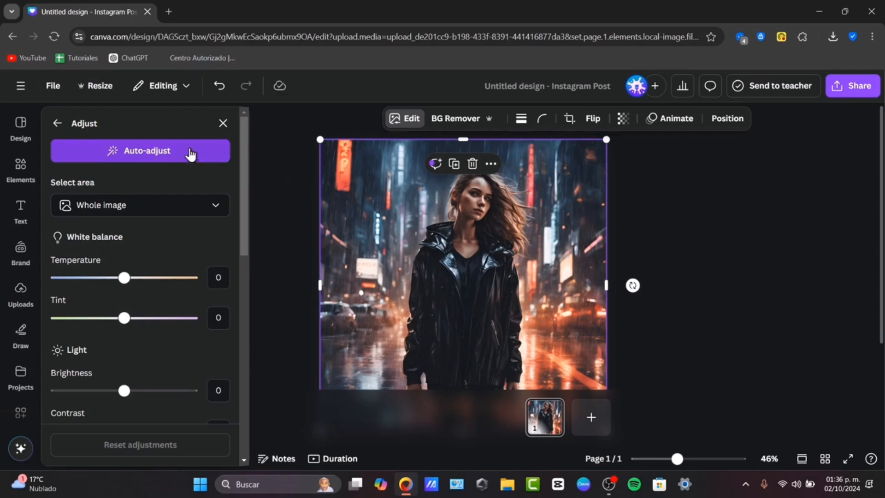
click(141, 151)
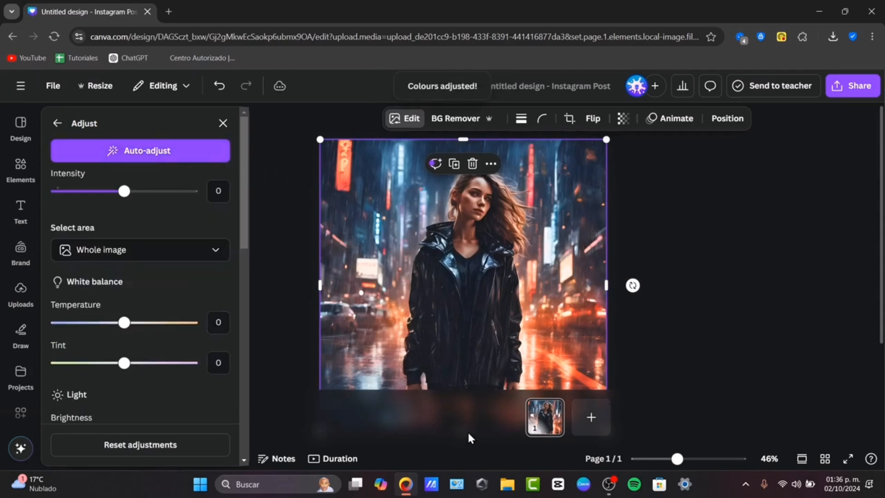
mouse_move(519, 230)
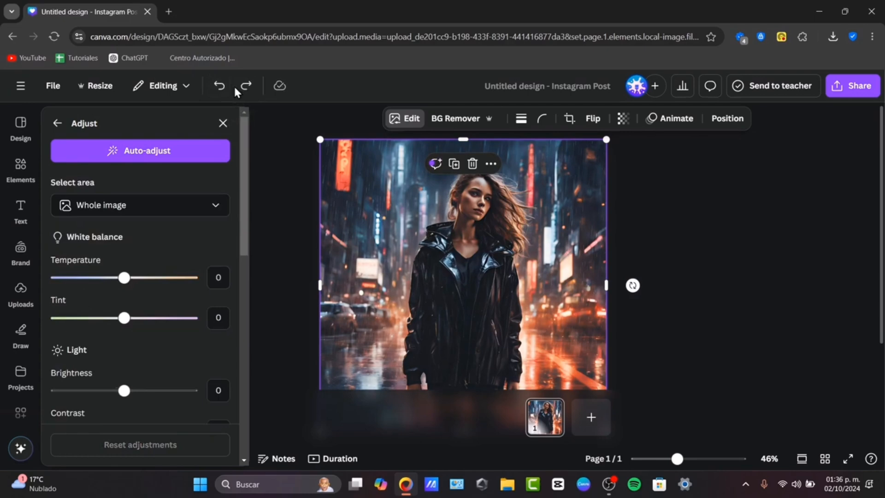
mouse_move(244, 86)
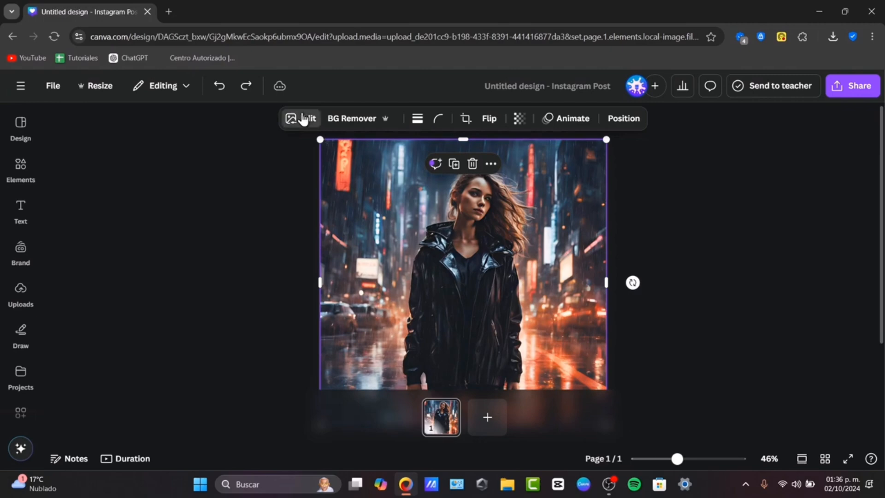
- Open the photo's Adjust settings and set the adjustment area to Background
click(309, 117)
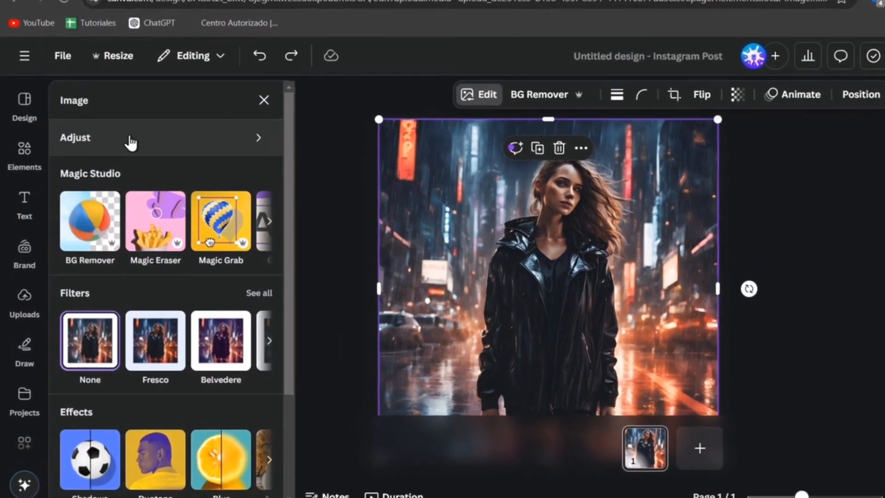
click(75, 138)
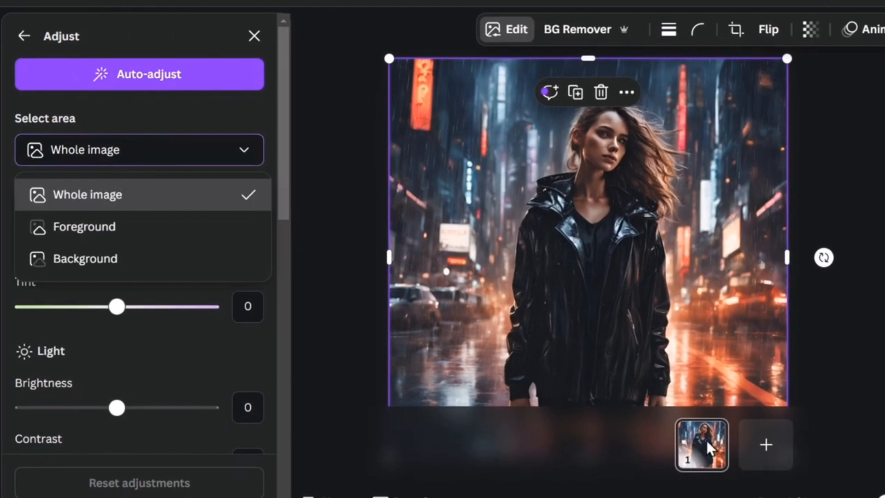
click(85, 226)
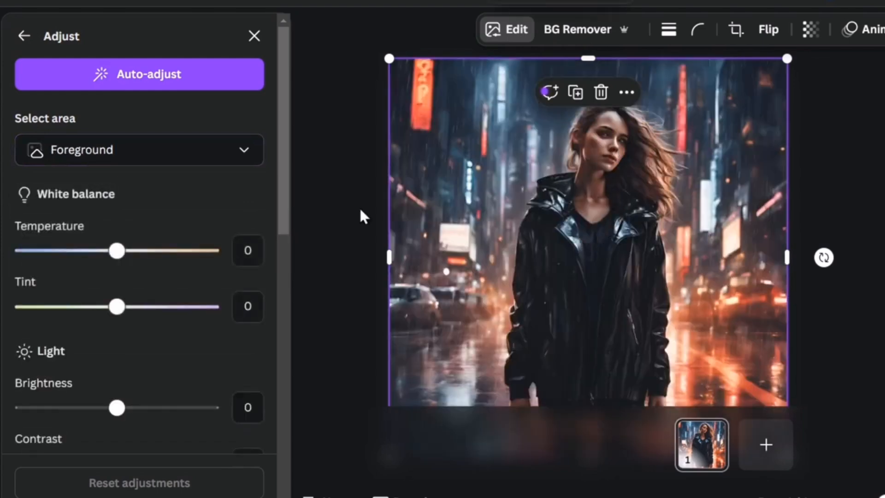
click(139, 149)
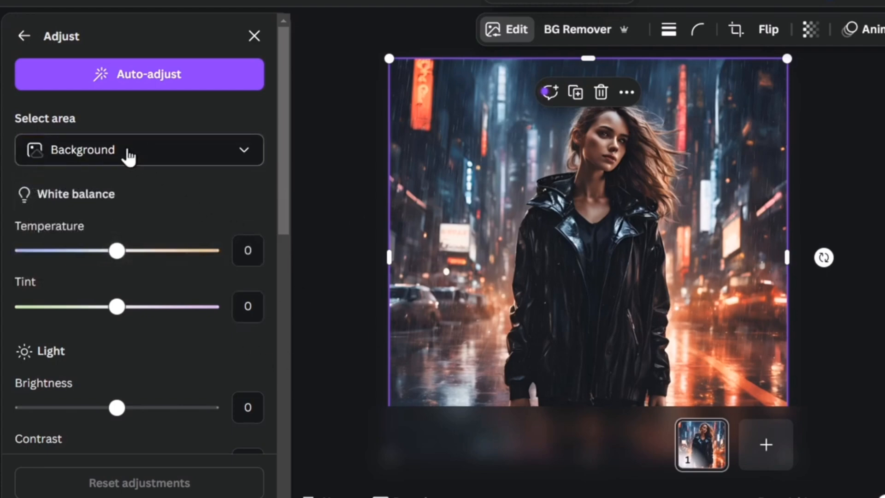
click(139, 149)
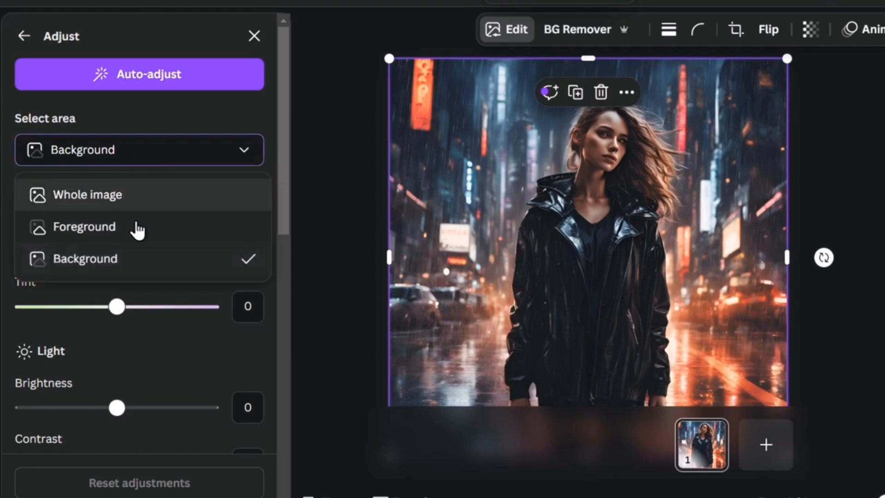
click(82, 149)
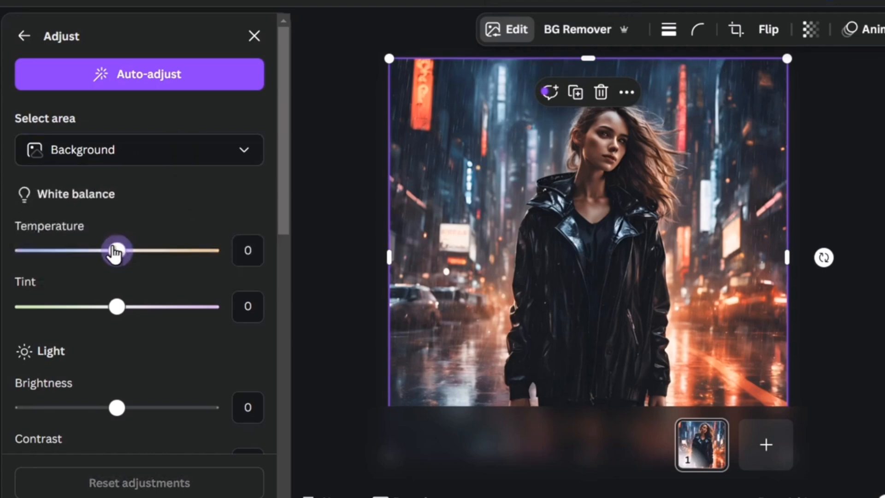
- Cool the background's temperature, darken it, raise contrast, lower highlights and lift shadows
drag(116, 251, 47, 251)
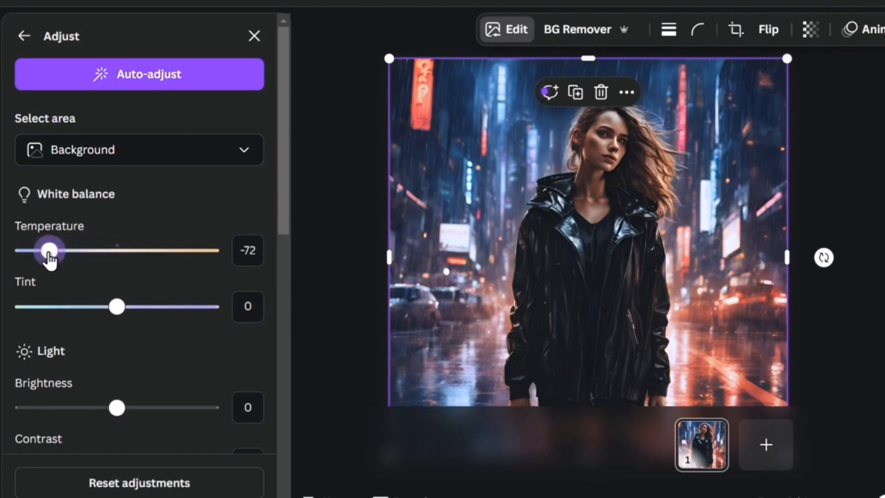
scroll(down, 3)
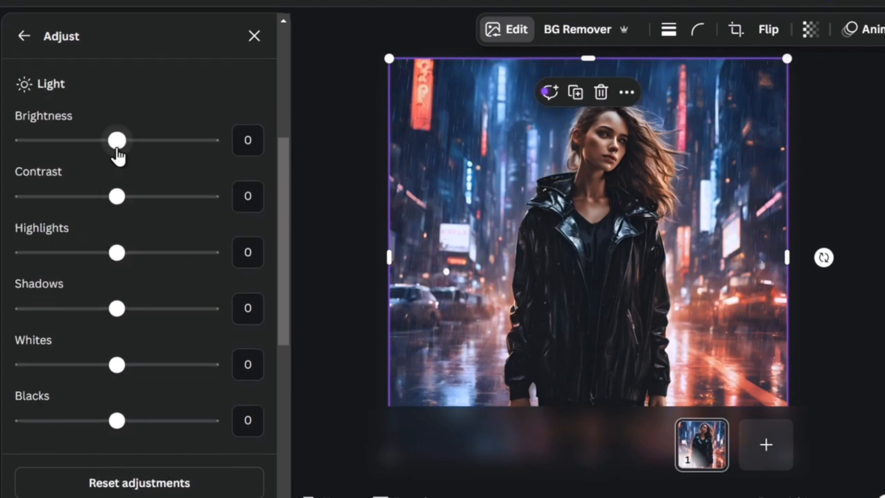
drag(117, 140, 93, 140)
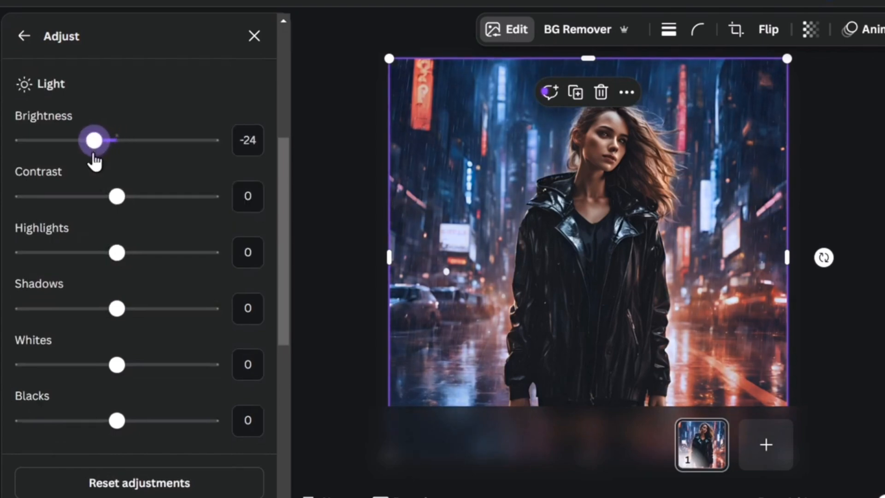
drag(94, 140, 85, 140)
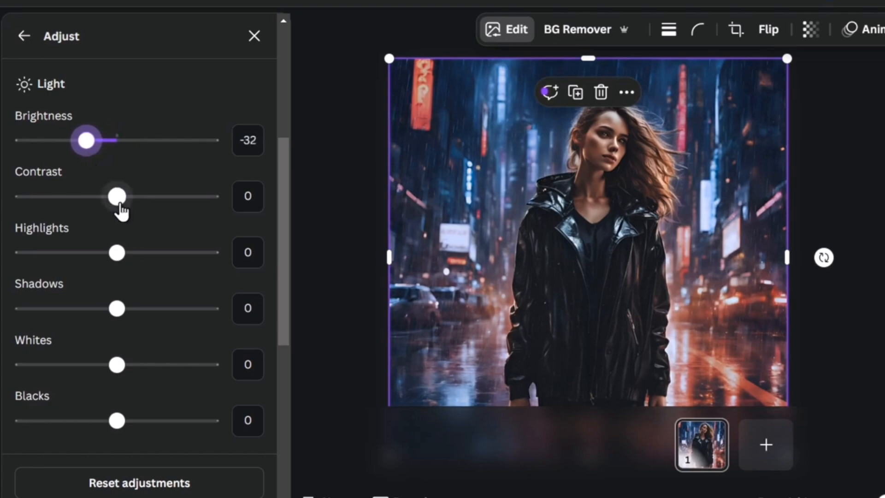
drag(117, 196, 137, 195)
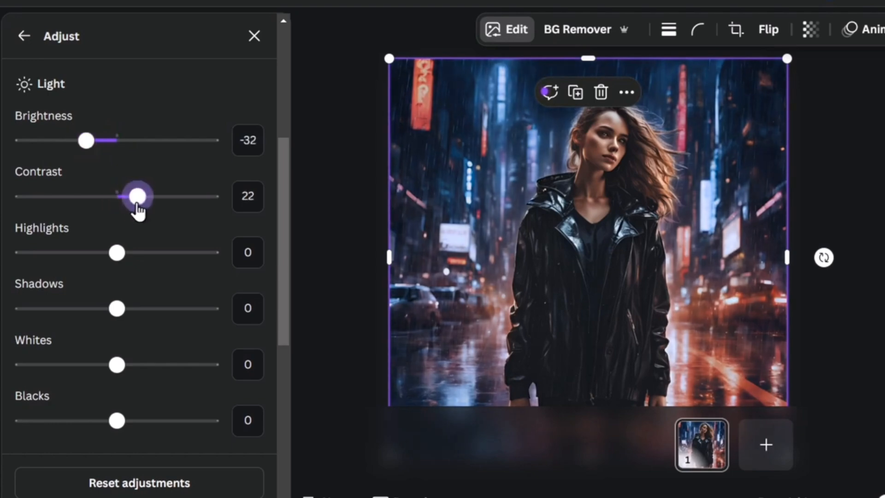
drag(117, 252, 85, 252)
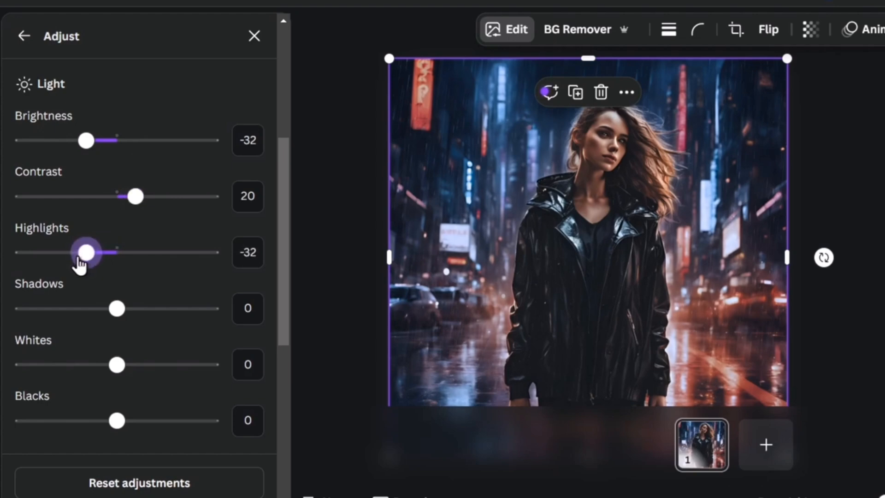
drag(86, 252, 59, 252)
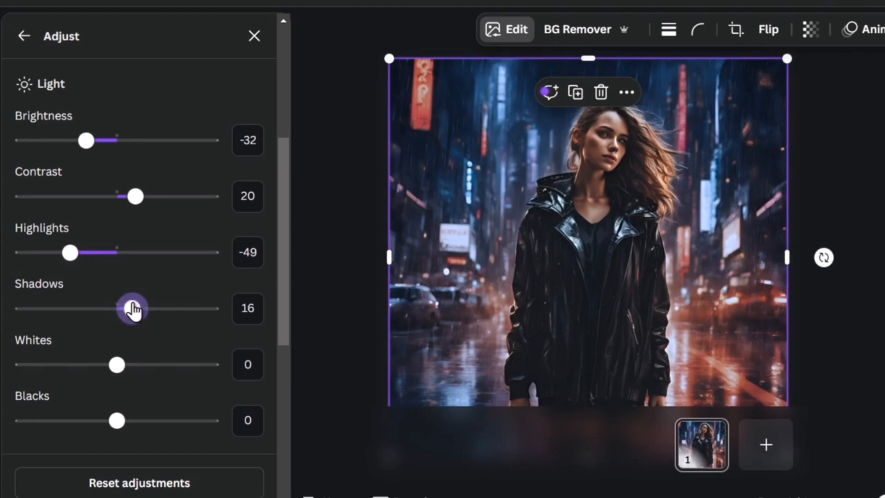
- Boost the background's saturation and vibrance slightly
scroll(down, 3)
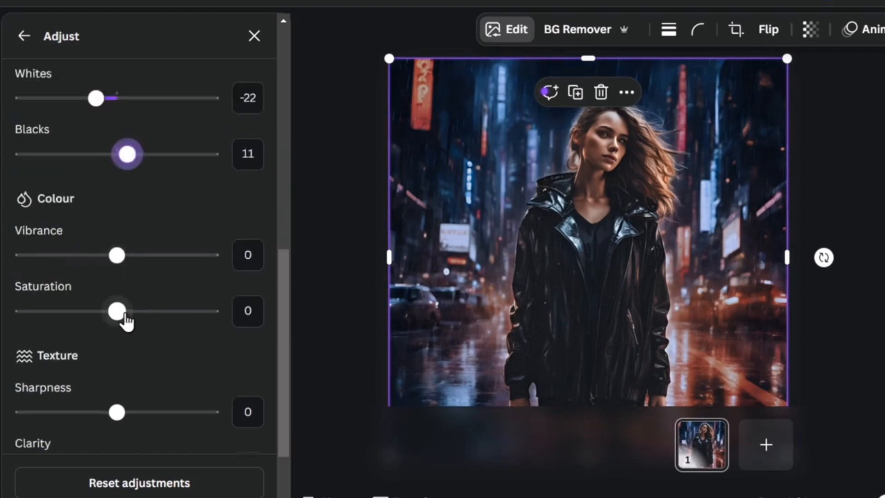
drag(117, 310, 124, 310)
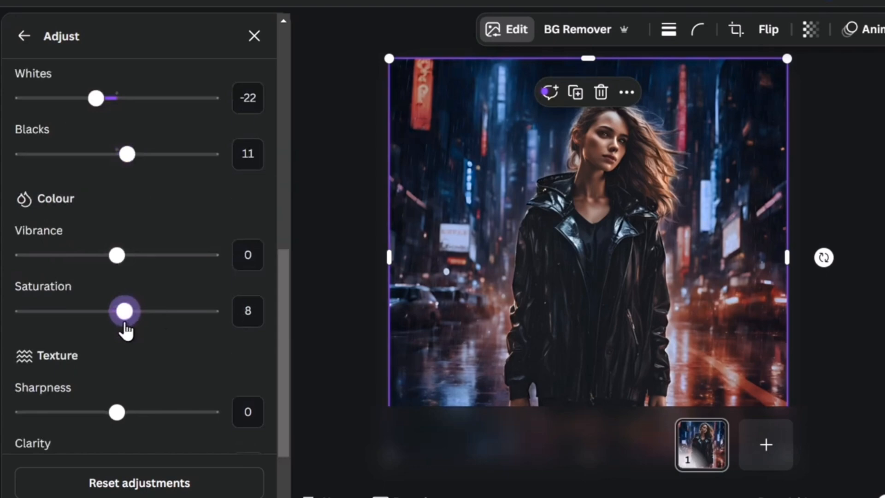
drag(124, 310, 134, 310)
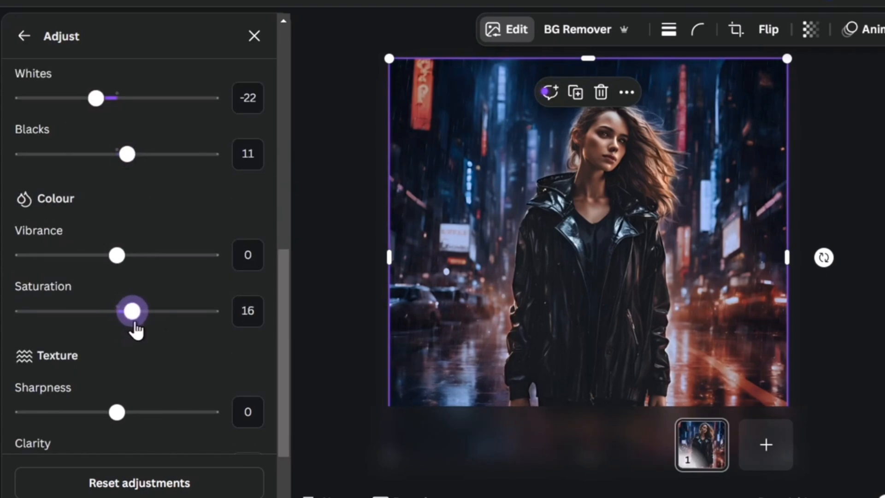
drag(116, 254, 143, 255)
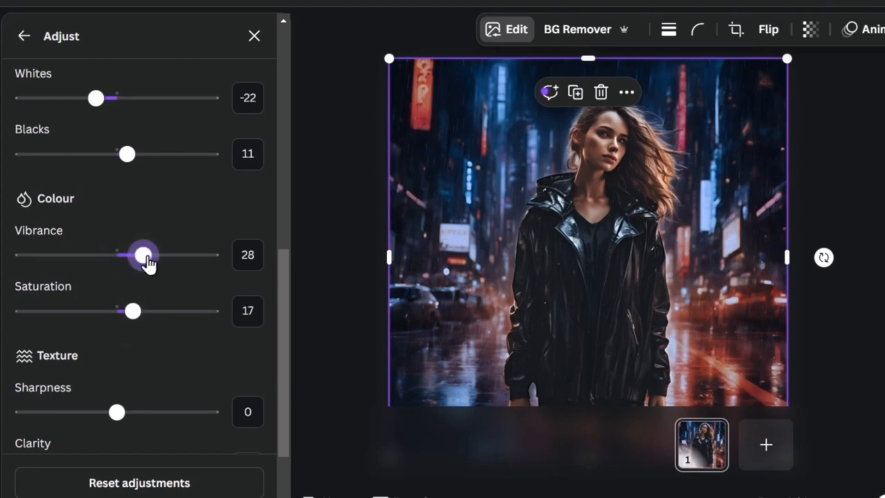
drag(144, 254, 134, 254)
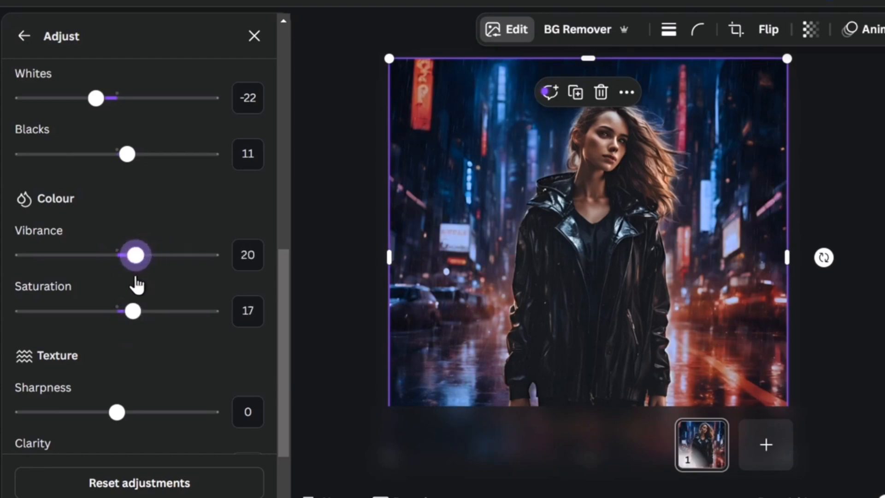
drag(134, 254, 138, 254)
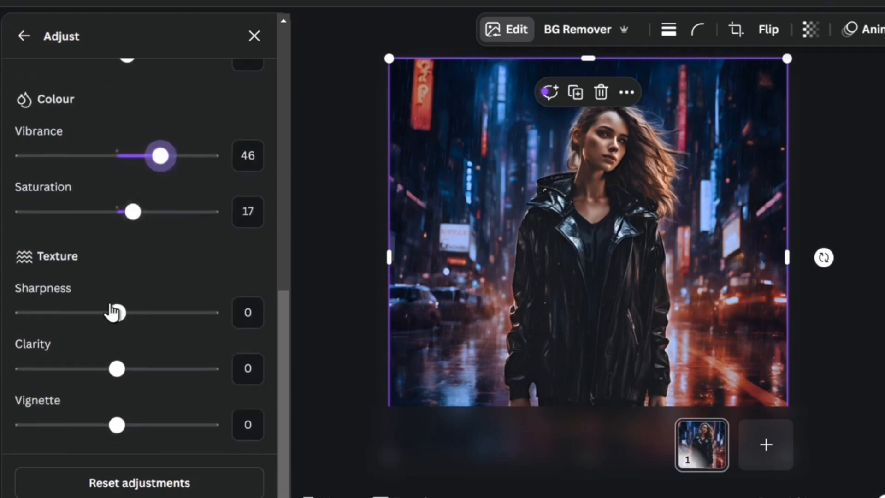
- Soften the background and add a vignette, settling it at 25
drag(116, 312, 210, 312)
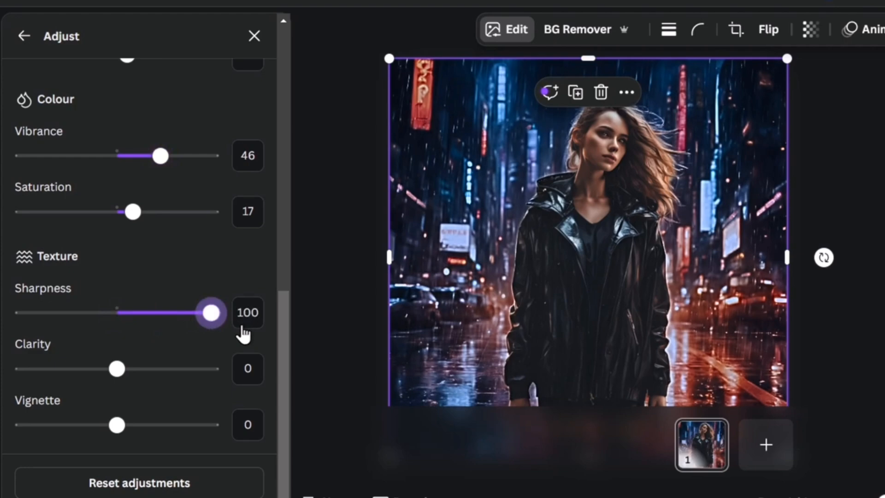
drag(210, 312, 68, 312)
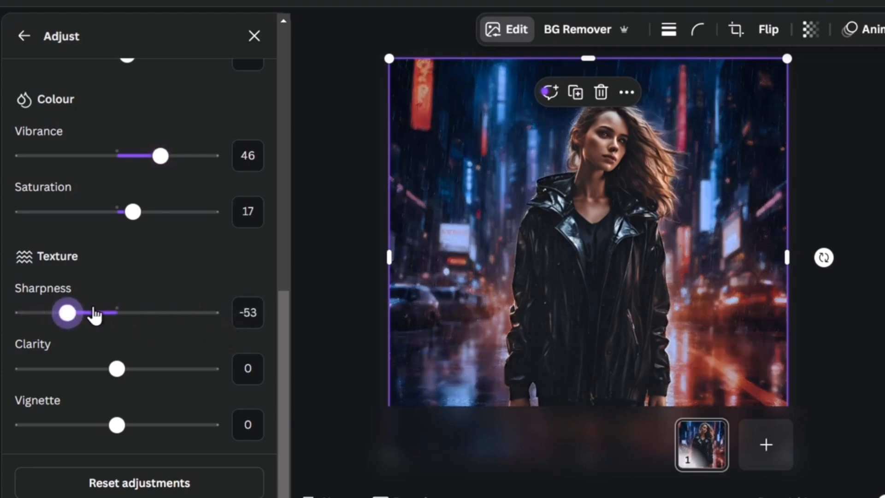
drag(68, 313, 67, 313)
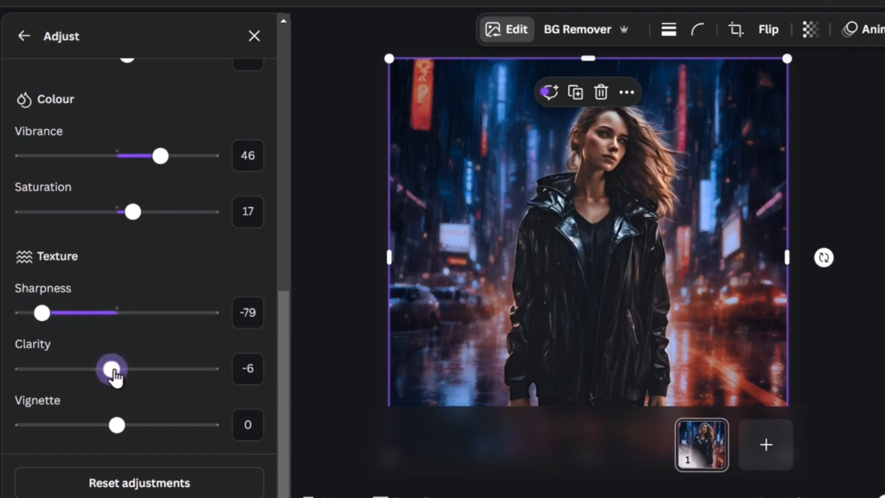
drag(111, 369, 116, 369)
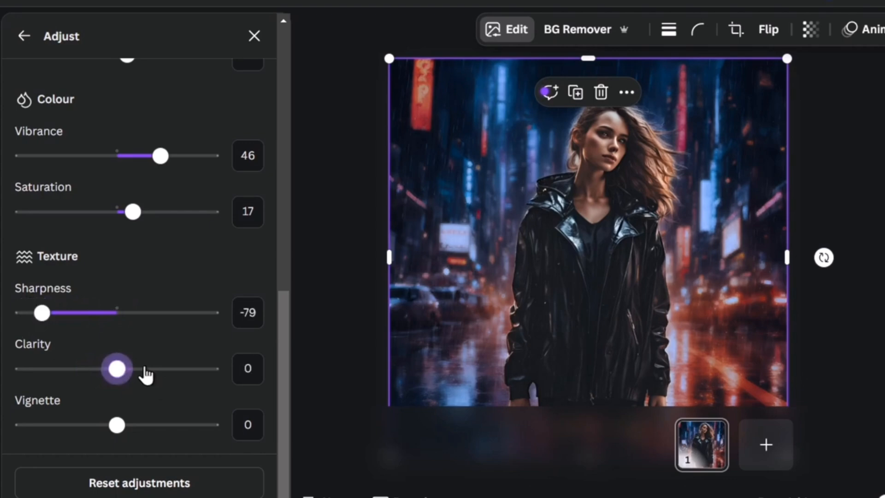
drag(117, 425, 173, 424)
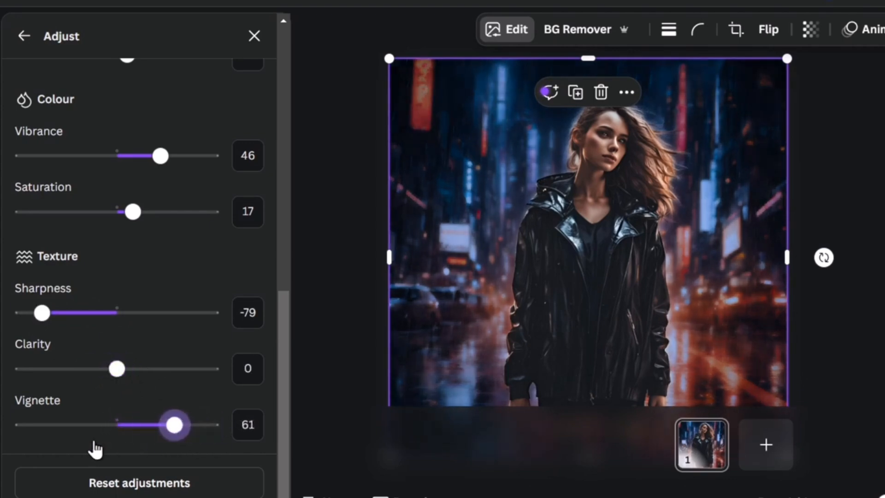
drag(174, 425, 140, 425)
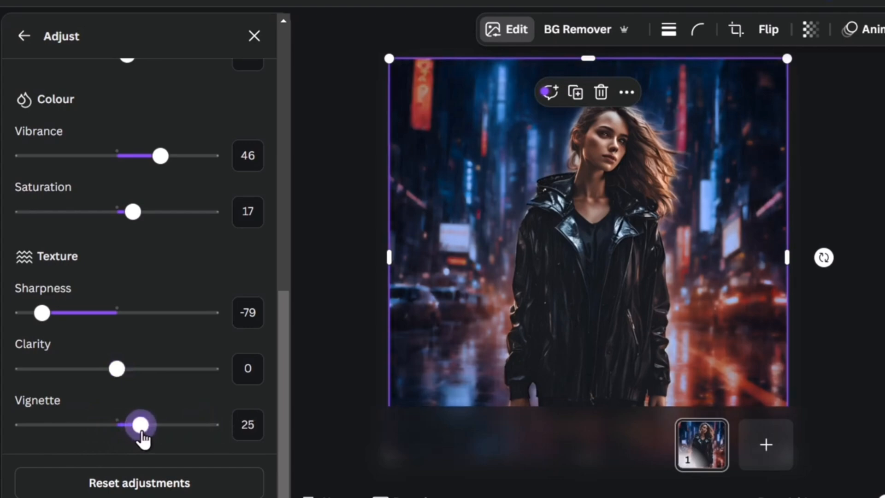
drag(141, 424, 139, 424)
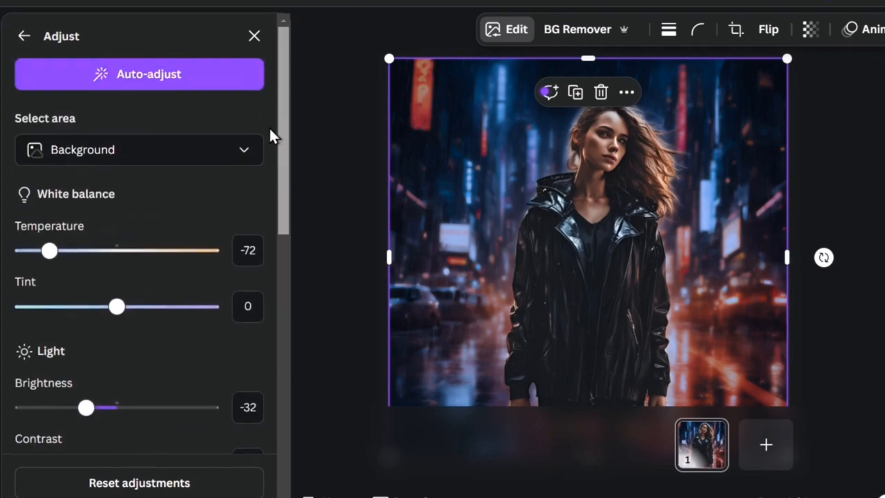
- Switch to Foreground and set contrast 18, saturation 24 and sharpness 8 on the woman
click(139, 150)
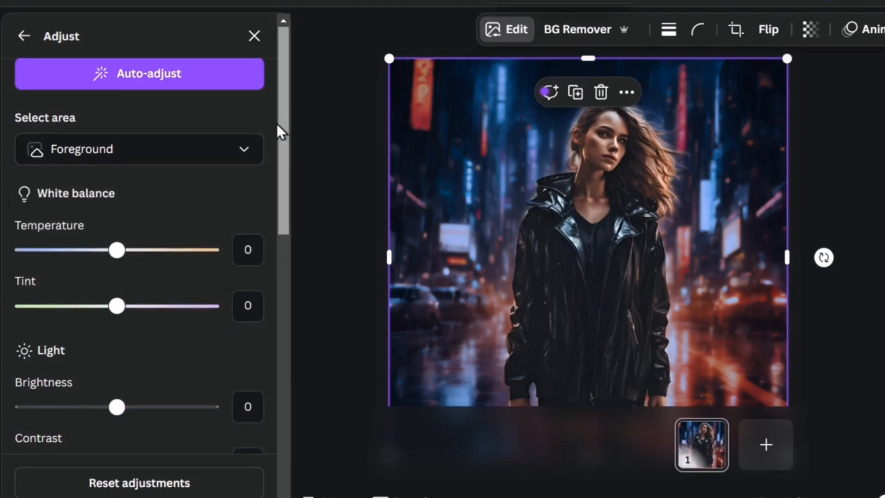
drag(117, 249, 106, 250)
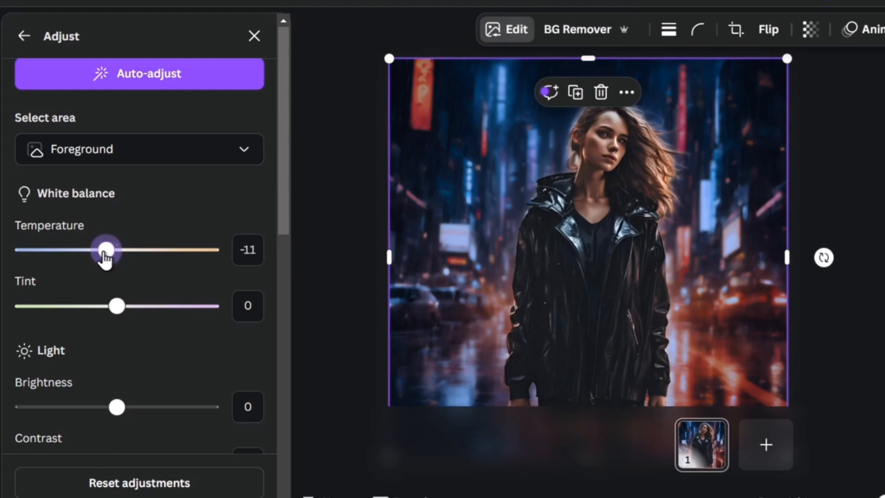
drag(106, 249, 117, 250)
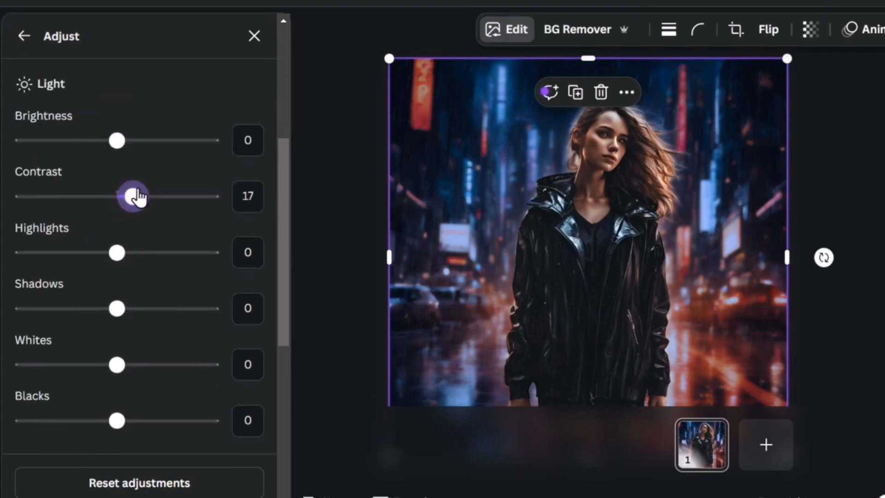
drag(133, 196, 135, 195)
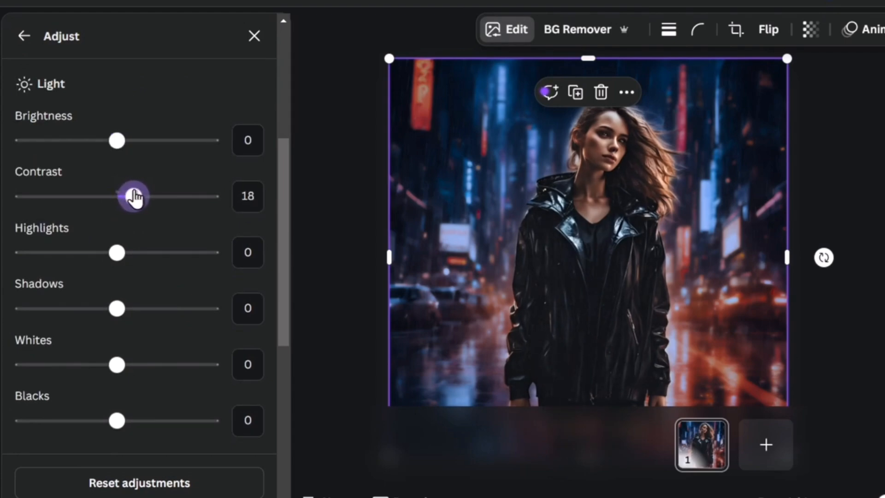
scroll(down, 3)
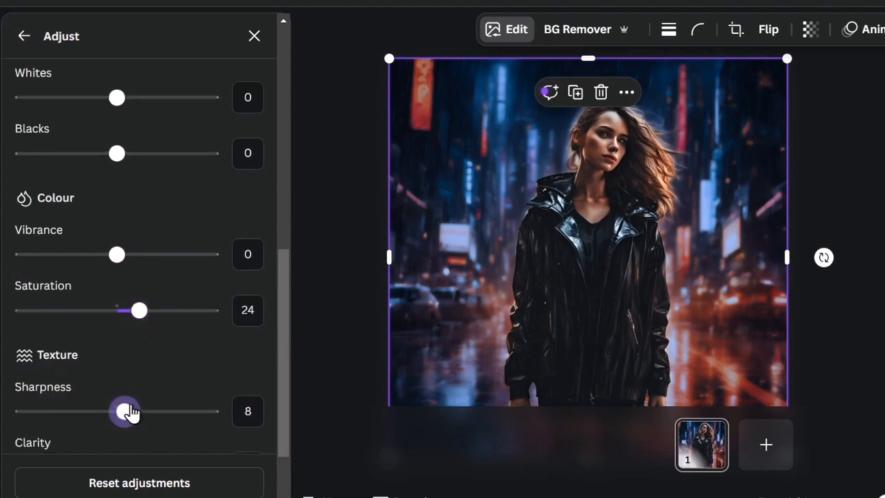
drag(119, 410, 132, 411)
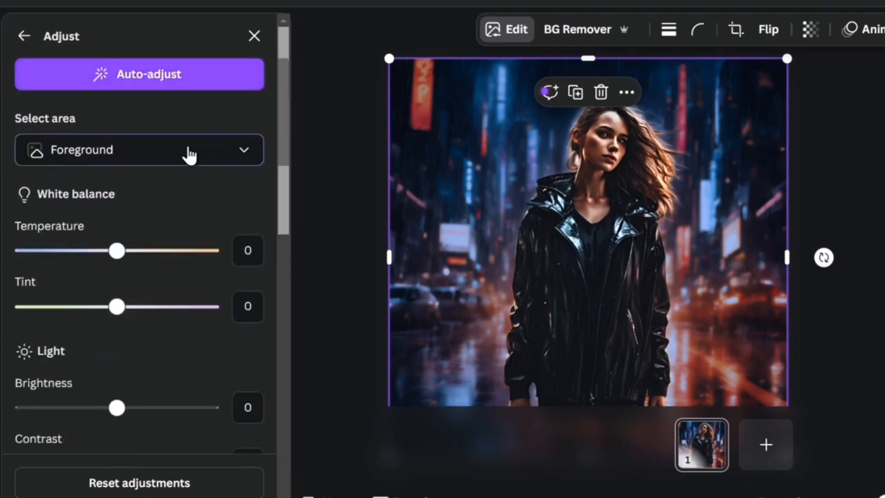
- Return from the Adjust panel to the Image panel with filters, effects and apps
click(139, 149)
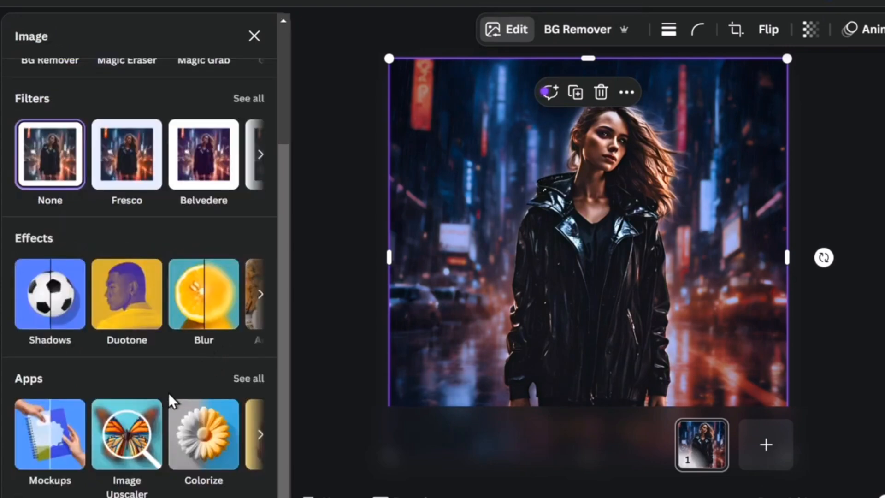
mouse_move(745, 347)
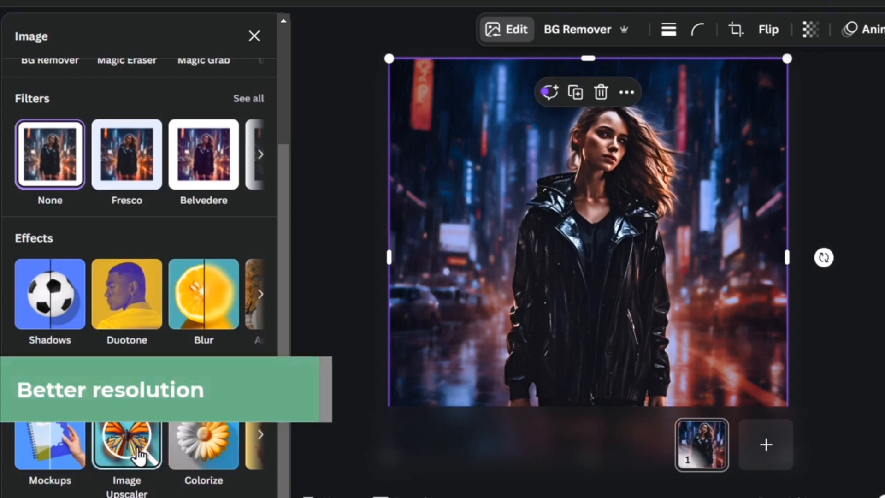
- Upscale the rainy street photo at 2x with the Image Upscaler app
click(126, 445)
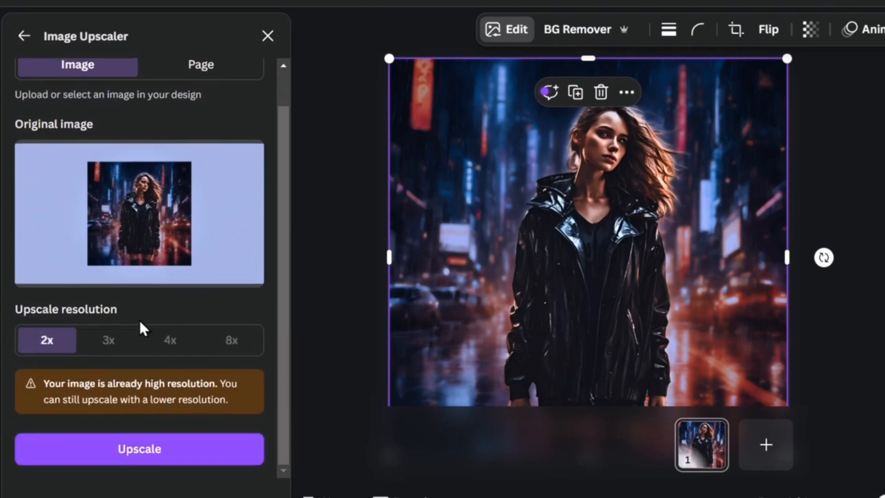
mouse_move(234, 333)
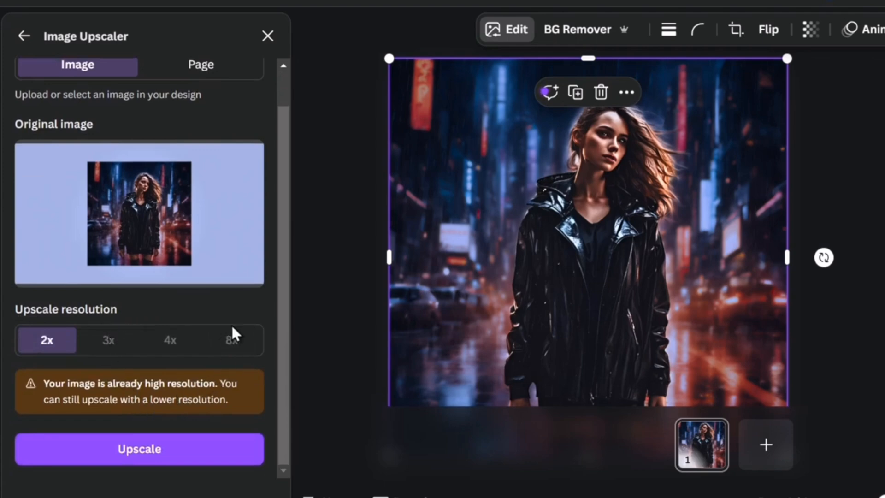
click(139, 448)
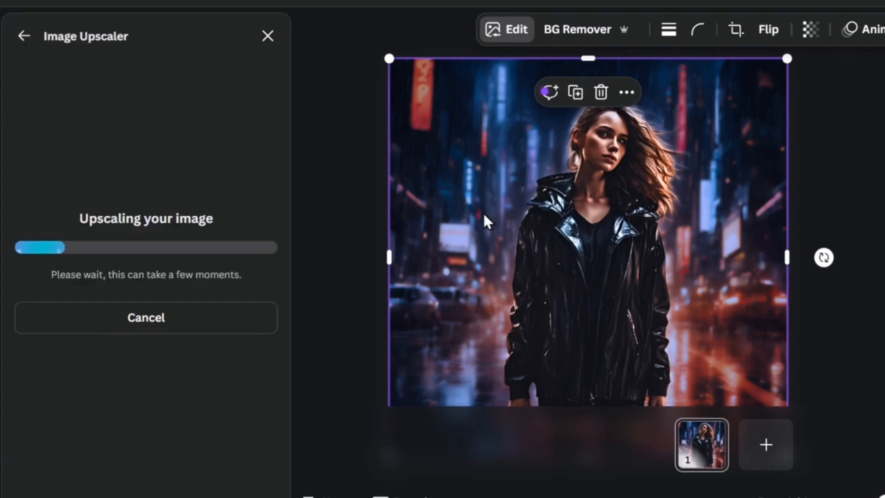
mouse_move(321, 298)
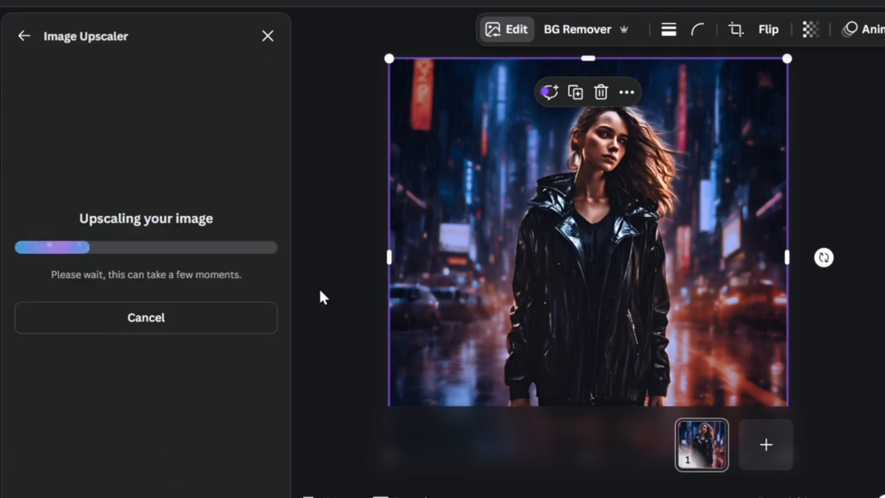
mouse_move(127, 277)
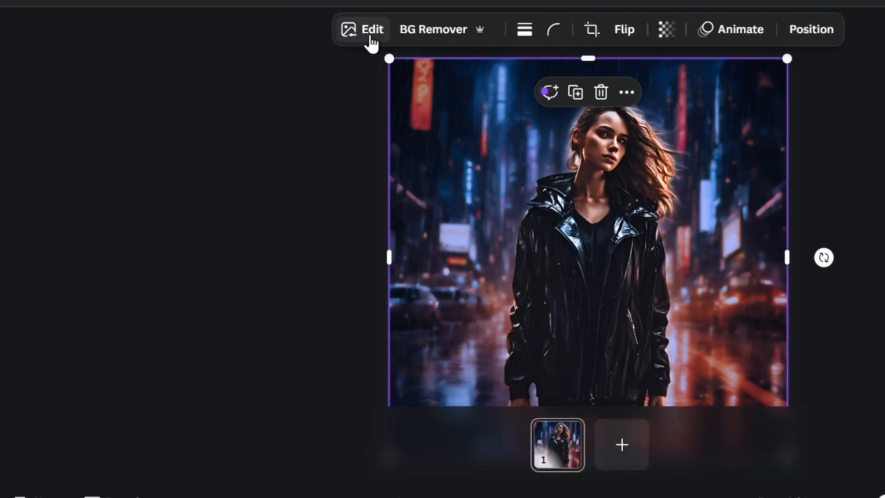
- Brush over the red neon sign on the left and erase it with Magic Eraser
click(362, 30)
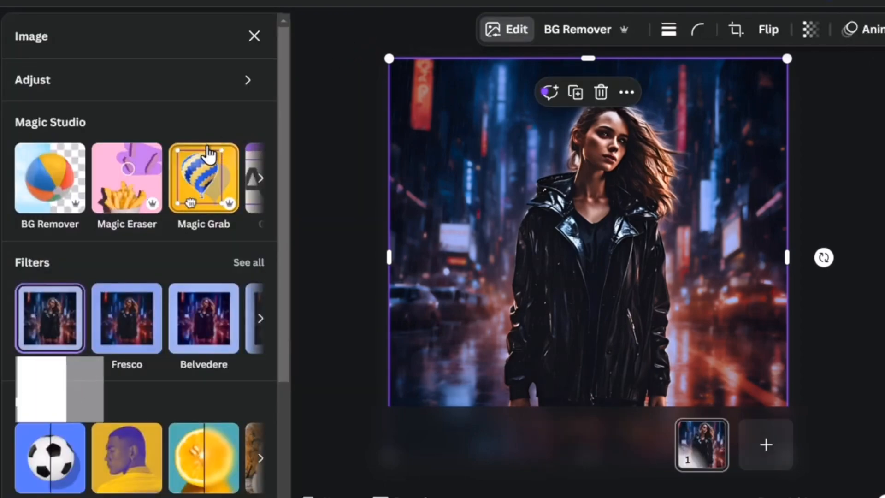
click(126, 178)
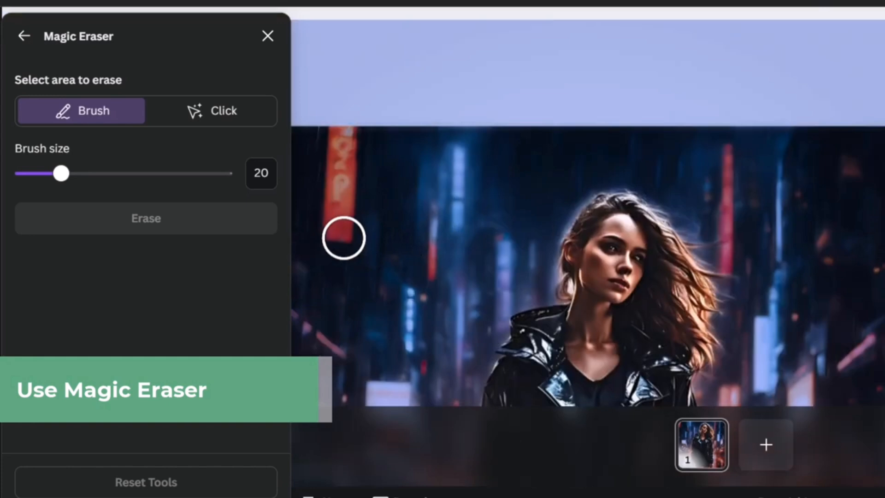
drag(342, 238, 345, 170)
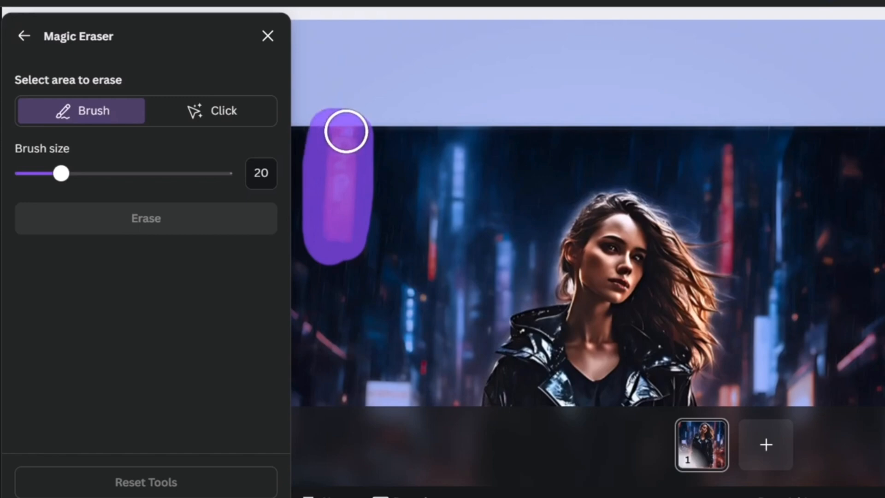
drag(346, 130, 332, 236)
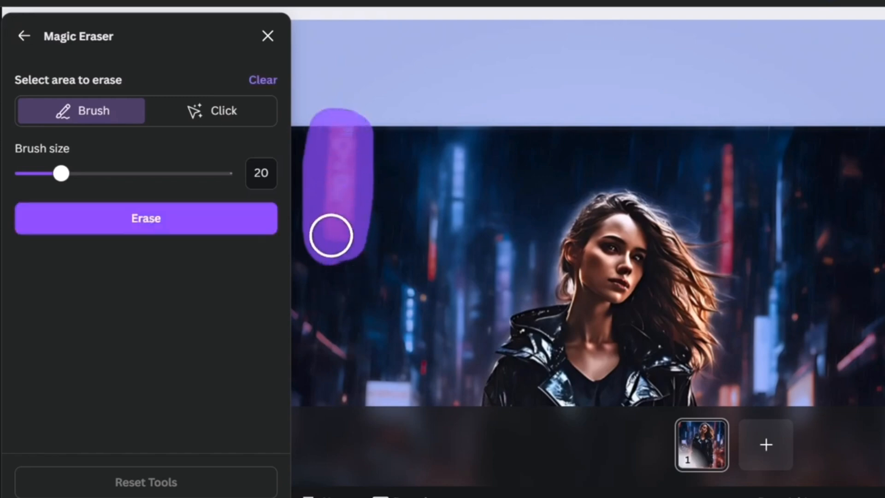
click(146, 218)
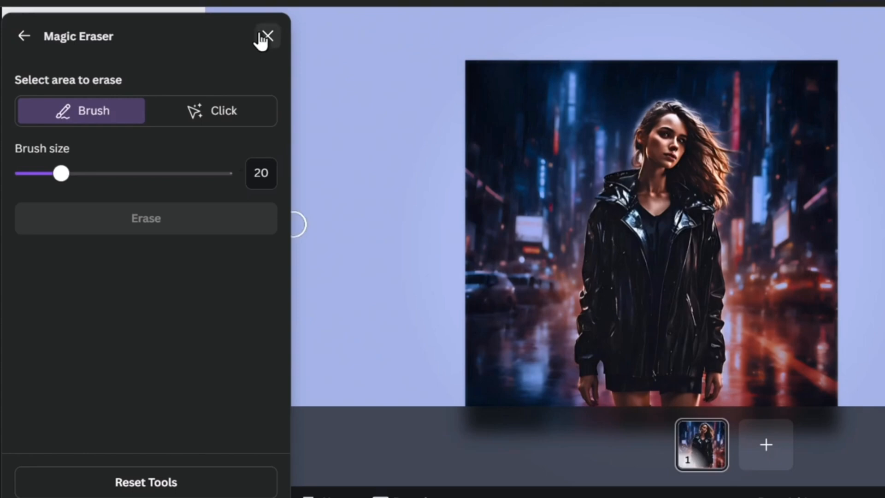
click(267, 36)
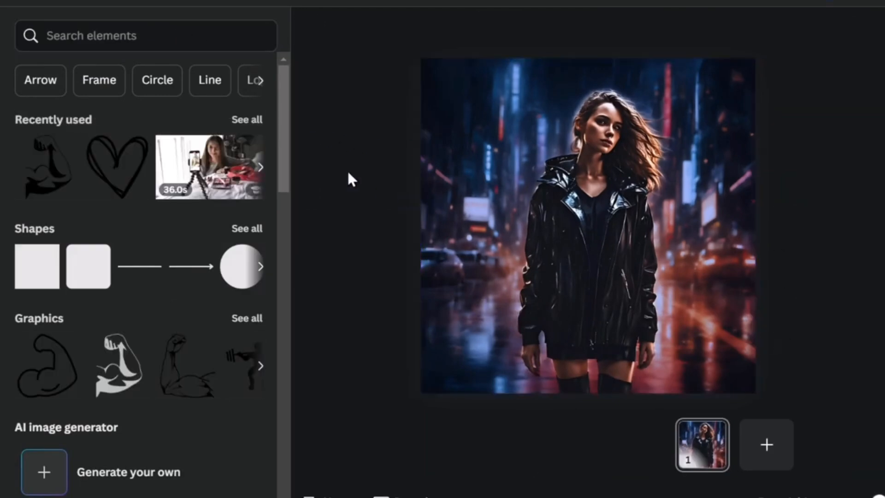
- Search the elements library for 'neon'
click(141, 35)
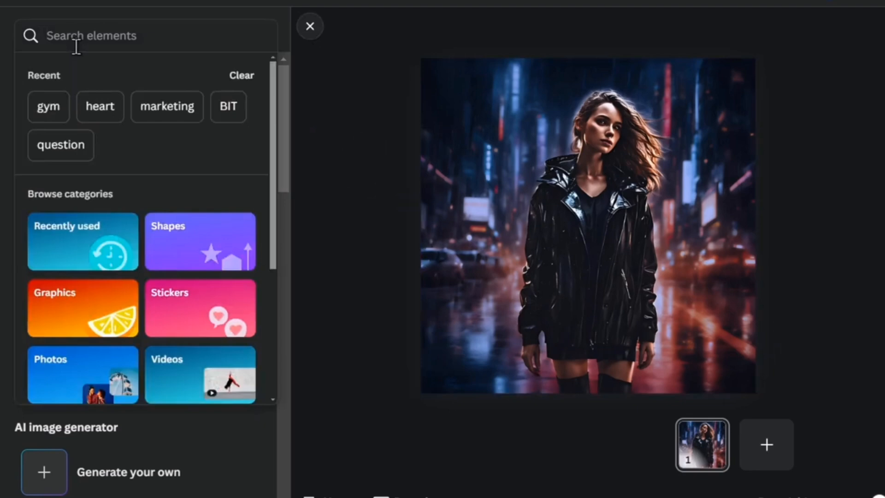
text(neon)
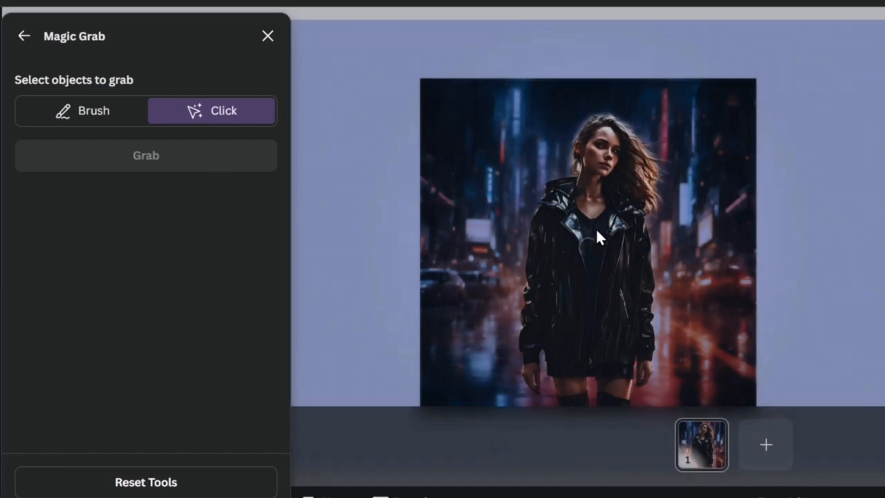
mouse_move(651, 325)
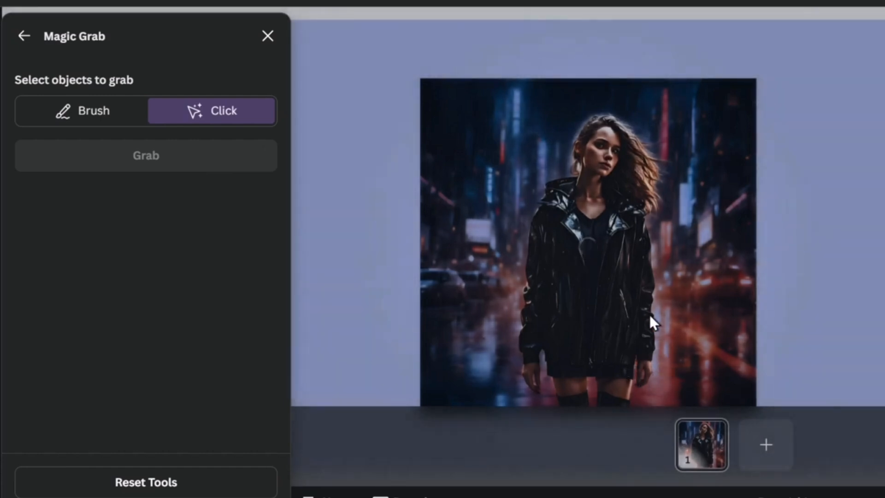
- Magic Grab the woman out of the photo as a separate element
click(598, 152)
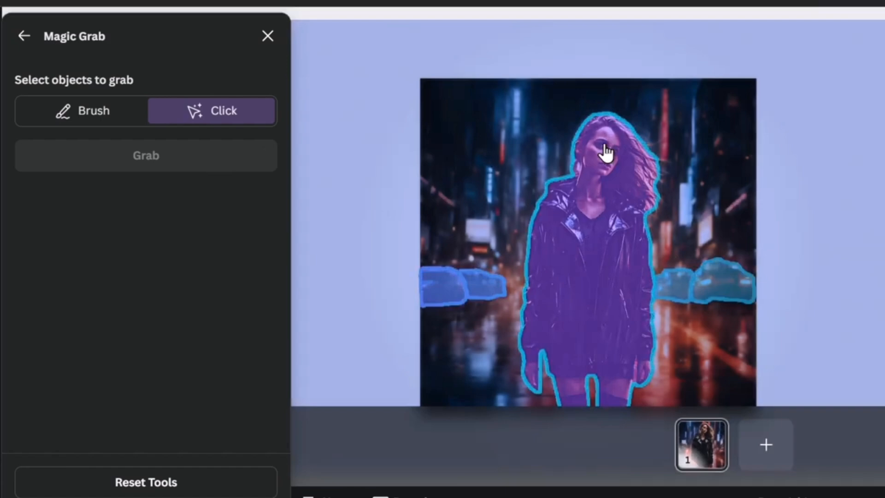
click(623, 243)
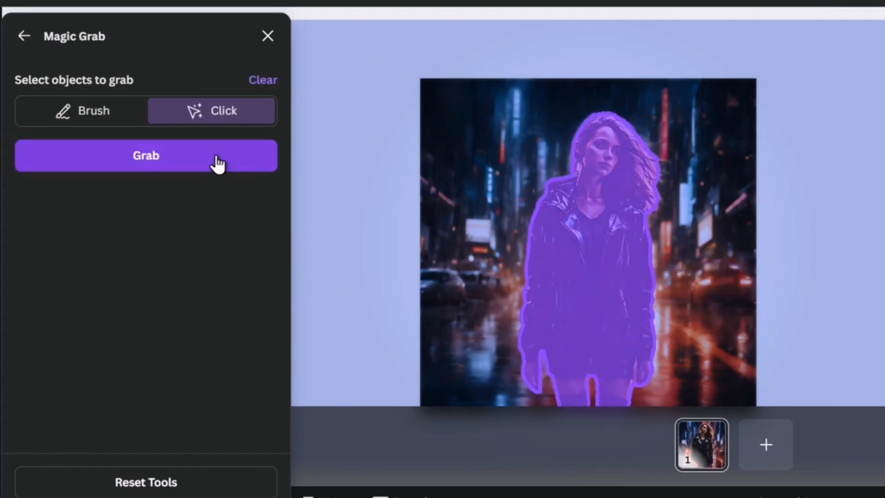
click(146, 155)
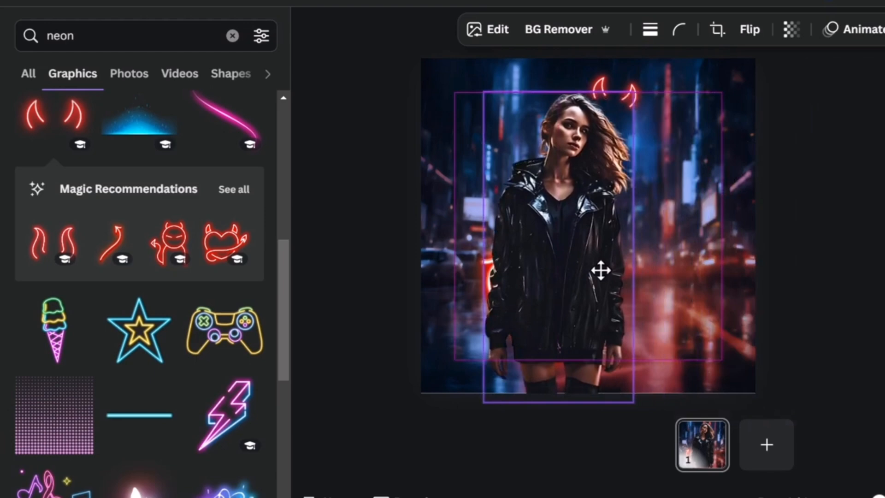
- Move the woman right and enlarge her so the neon horns crown her head
drag(600, 271, 620, 268)
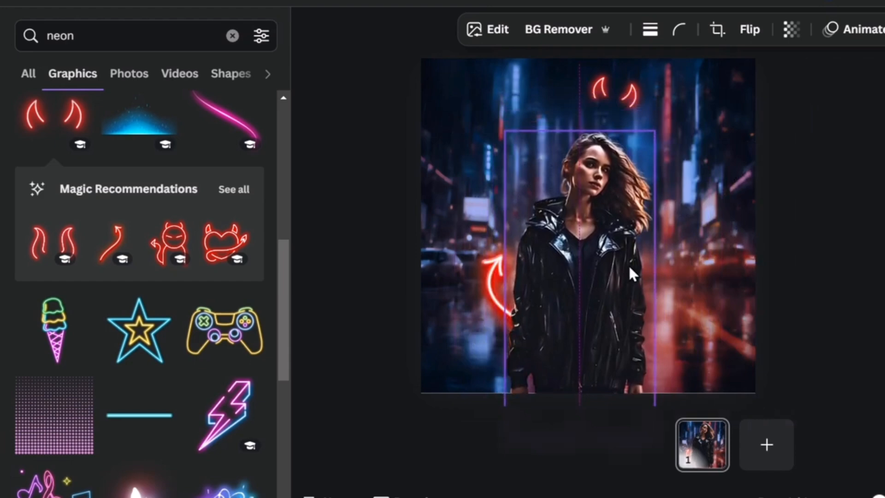
drag(651, 133, 674, 91)
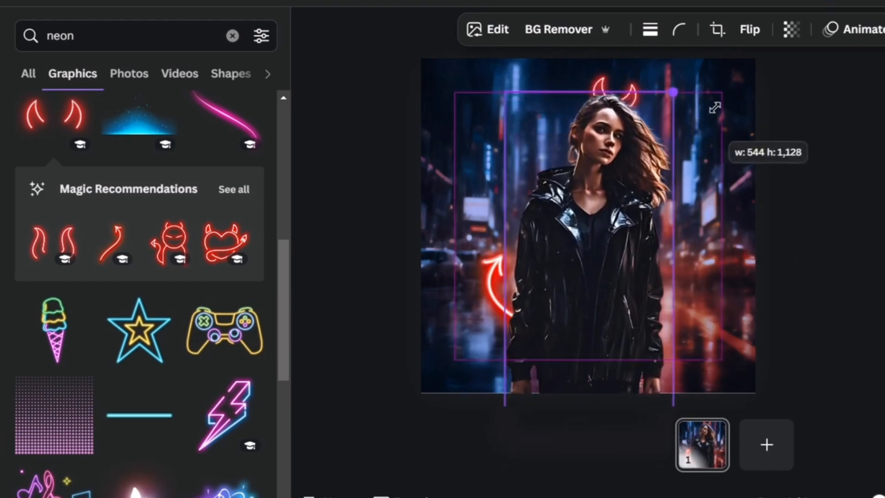
text(album)
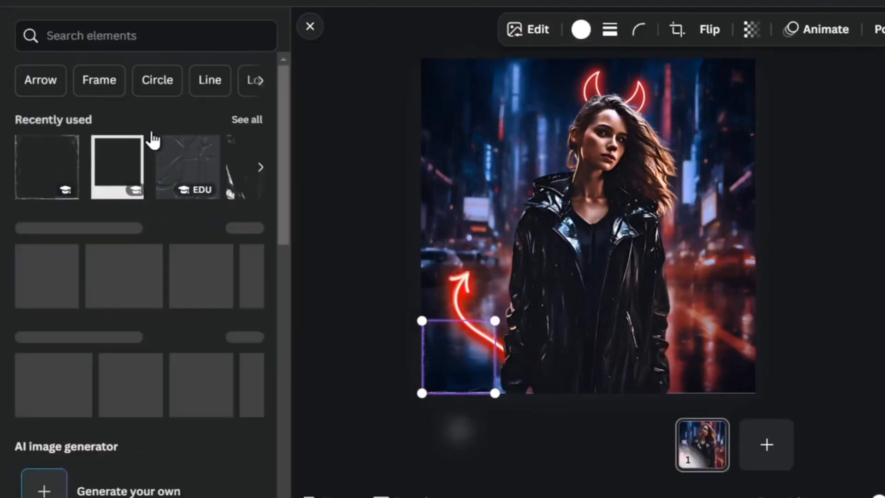
- Place the grunge frame overlay on the devil-themed photo design
click(458, 356)
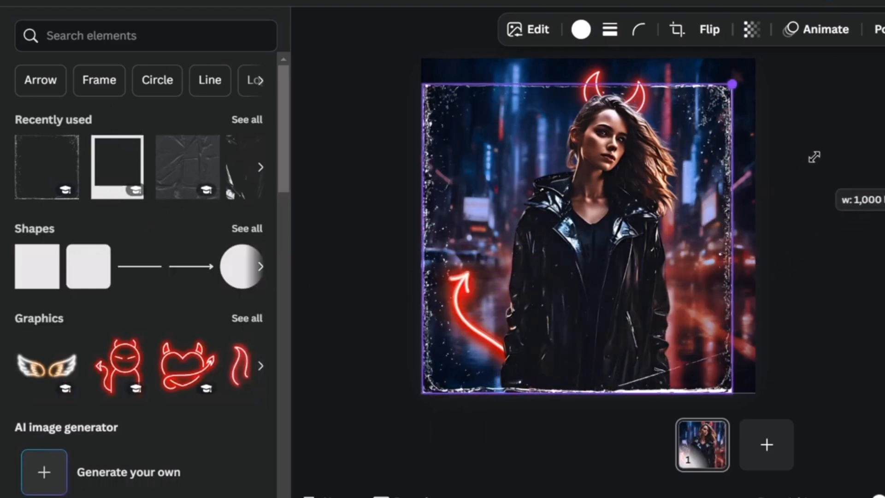
click(812, 186)
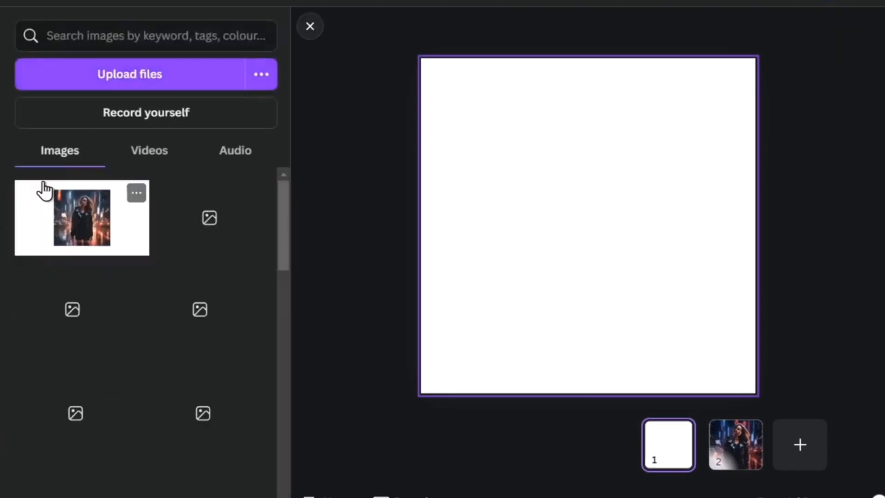
- Put the original street photo on the new page and add a 'great music' / 'vortex' title
click(81, 218)
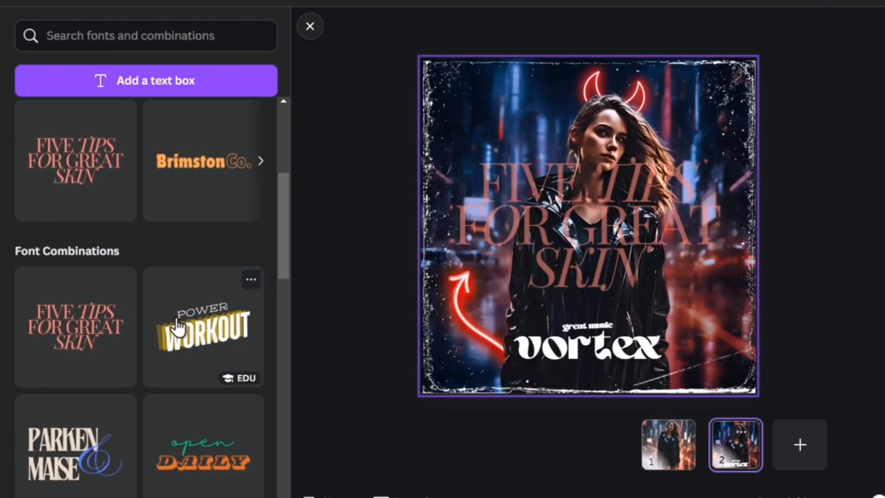
click(203, 326)
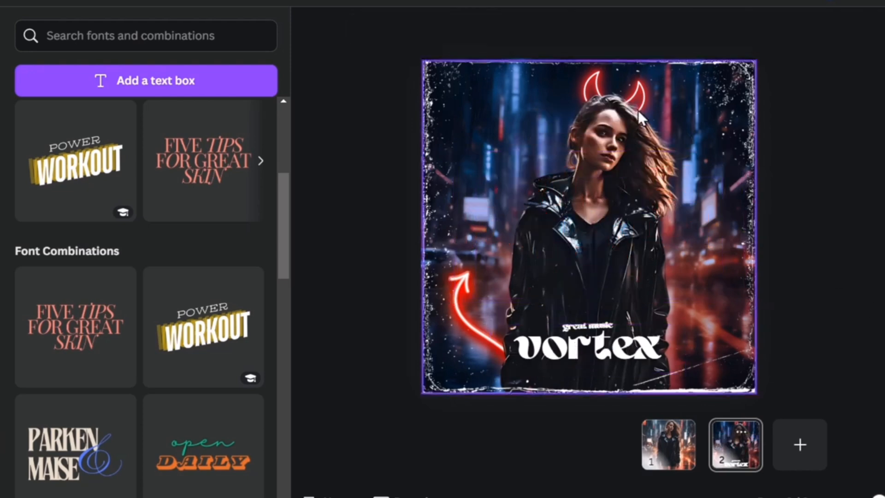
click(587, 327)
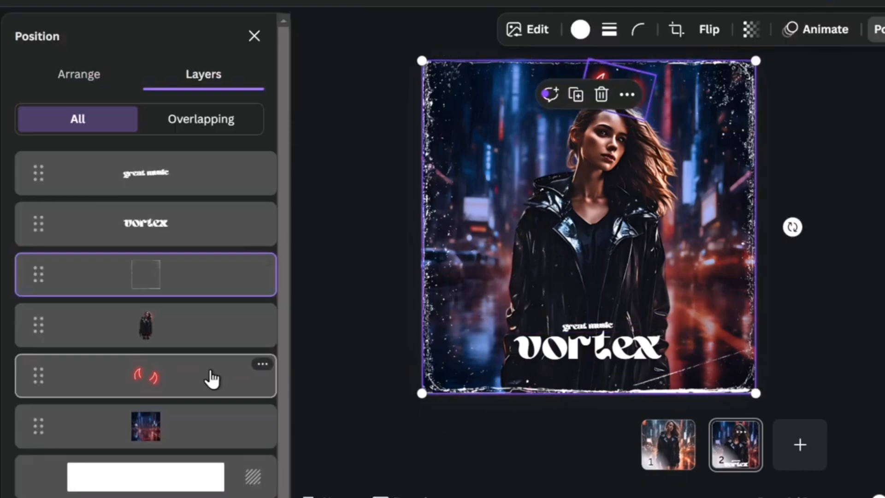
- Replace the devil horns with an 'angel' neon halo, then bring up download options
click(145, 375)
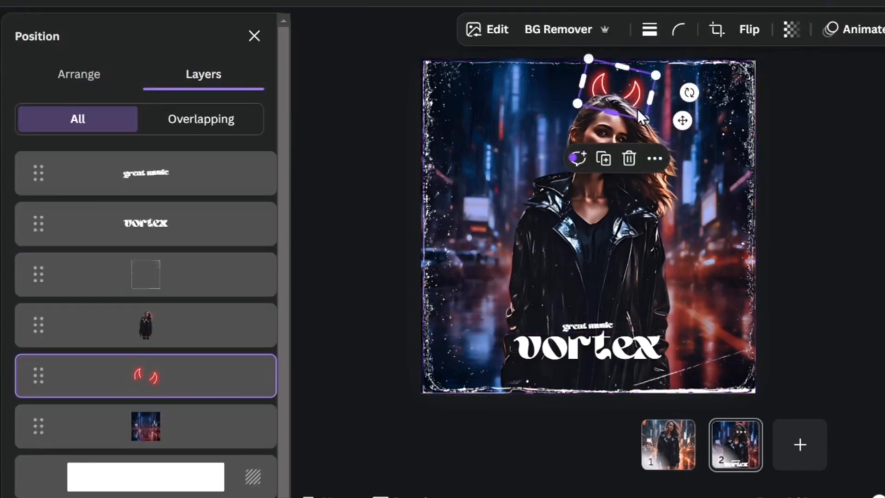
click(627, 158)
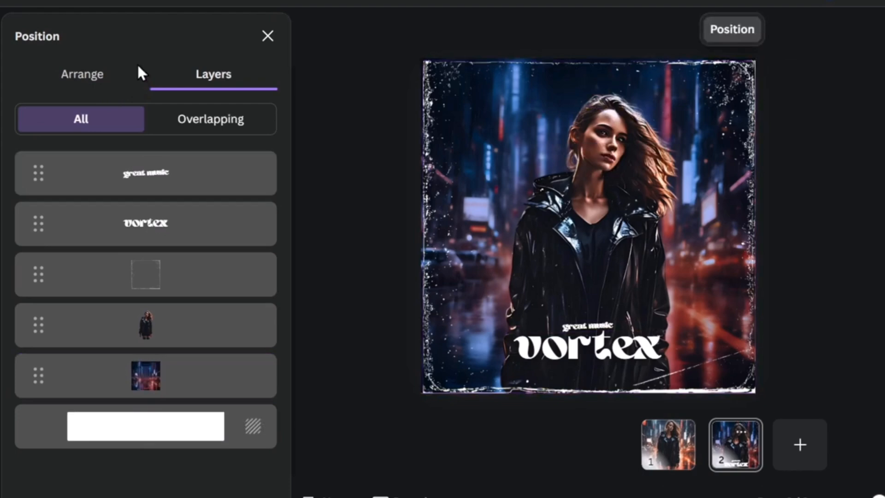
text(angel neon)
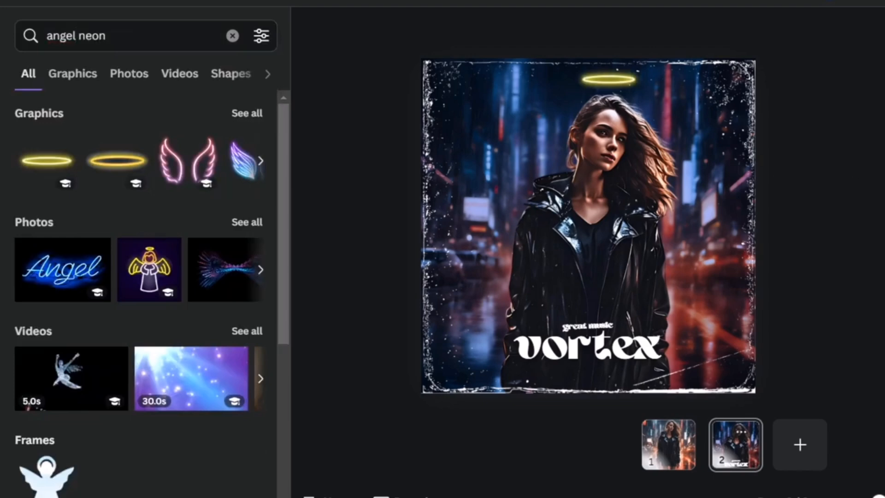
click(869, 28)
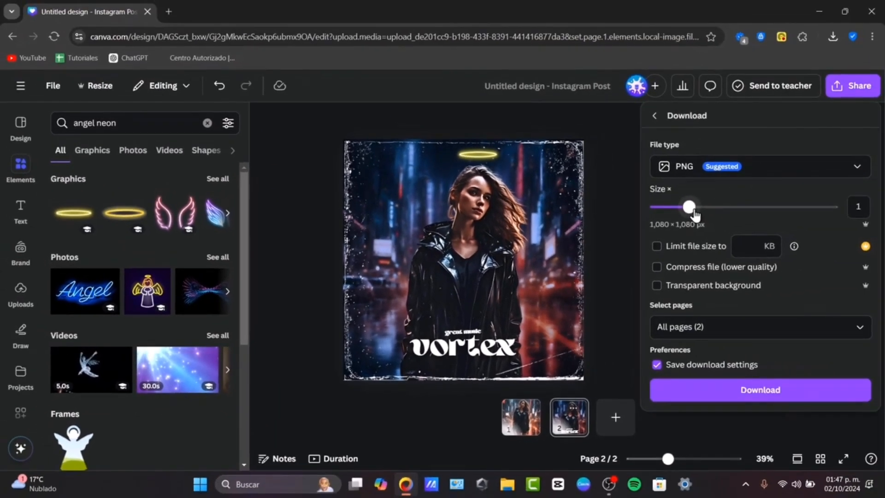
- Export all pages as JPG at 1.25x size (1,350 × 1,350 px)
drag(688, 207, 706, 207)
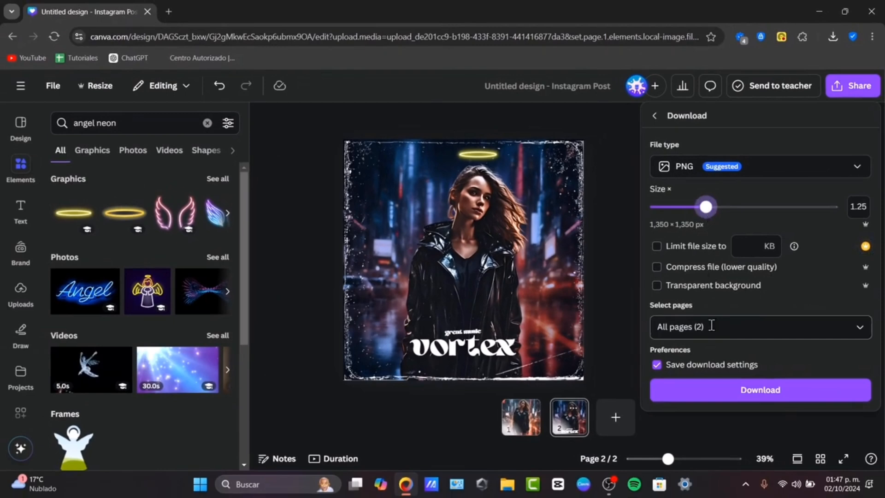
click(760, 326)
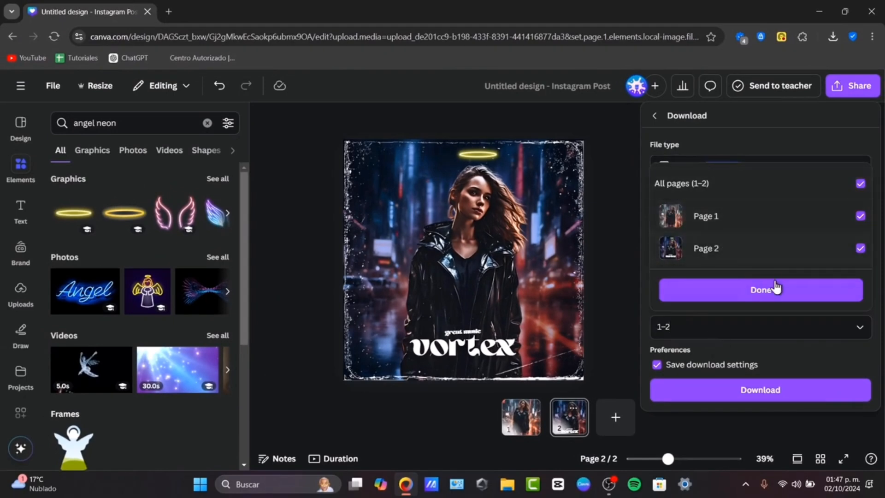
click(760, 289)
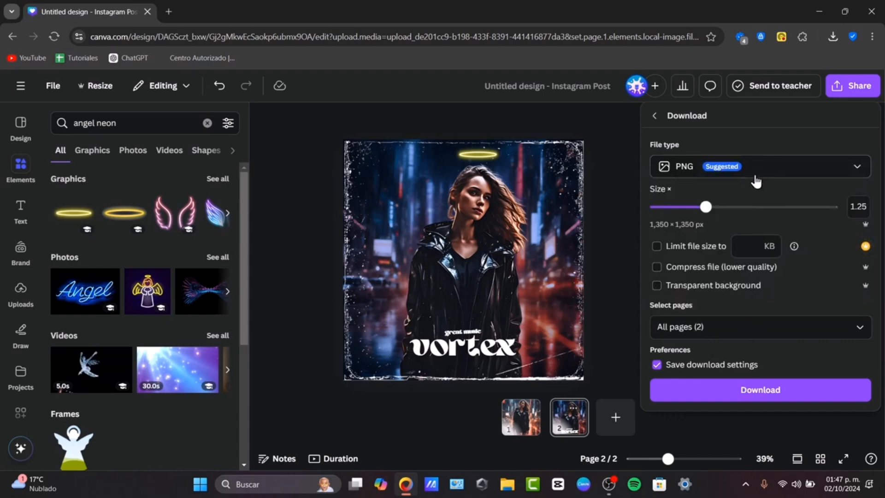
click(754, 166)
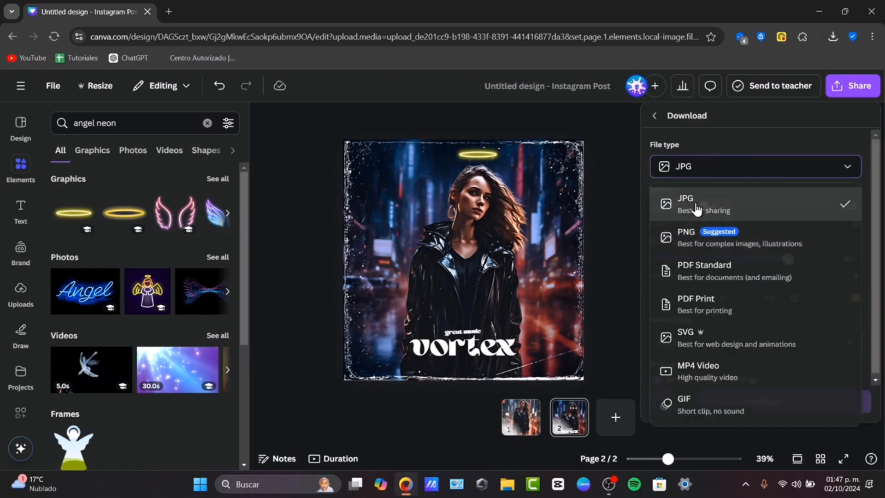
click(684, 203)
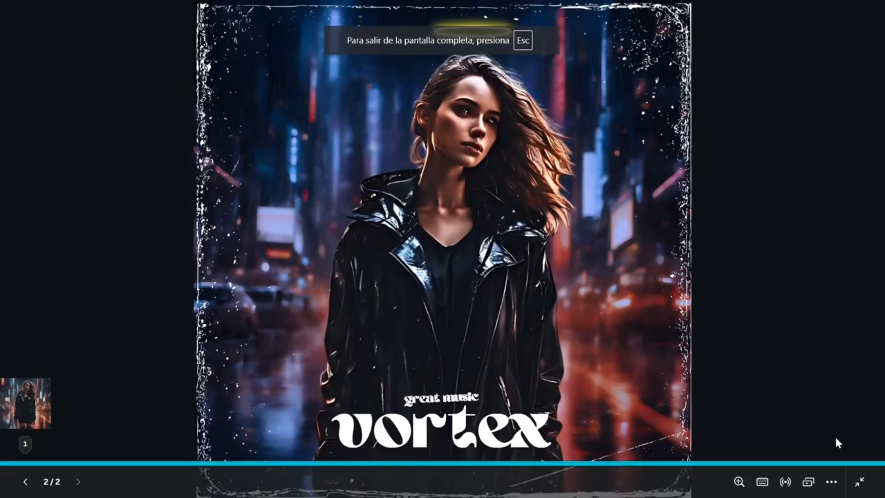
- View page 1 and page 2 full screen, then exit back to the editor
click(355, 327)
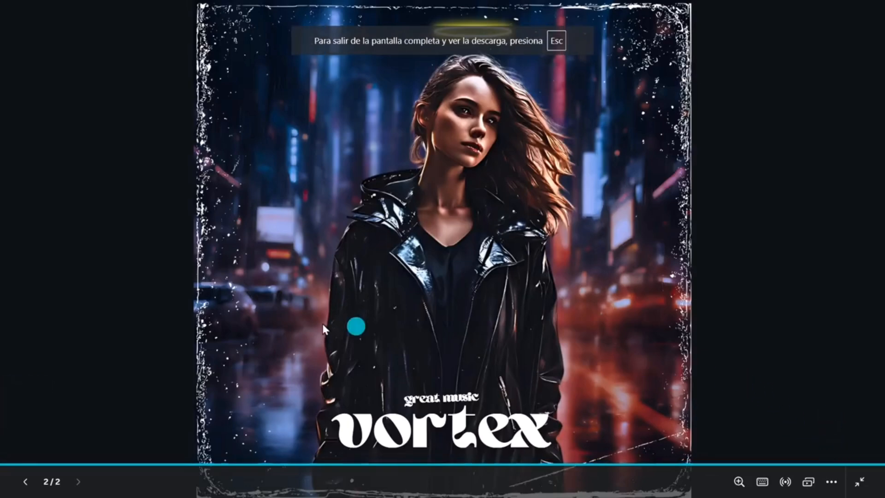
click(25, 480)
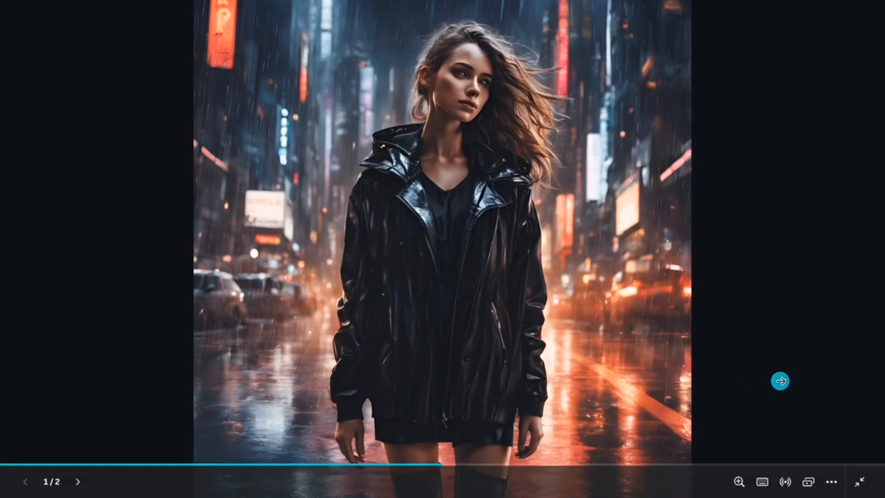
click(780, 380)
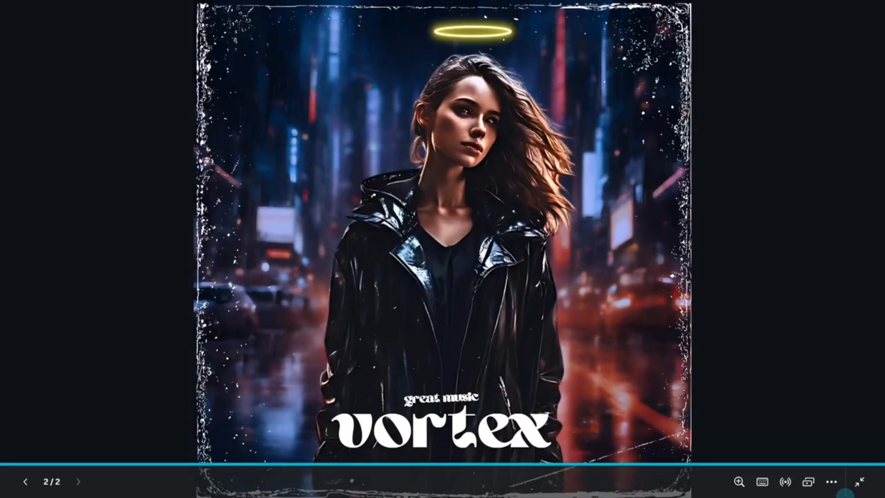
click(868, 480)
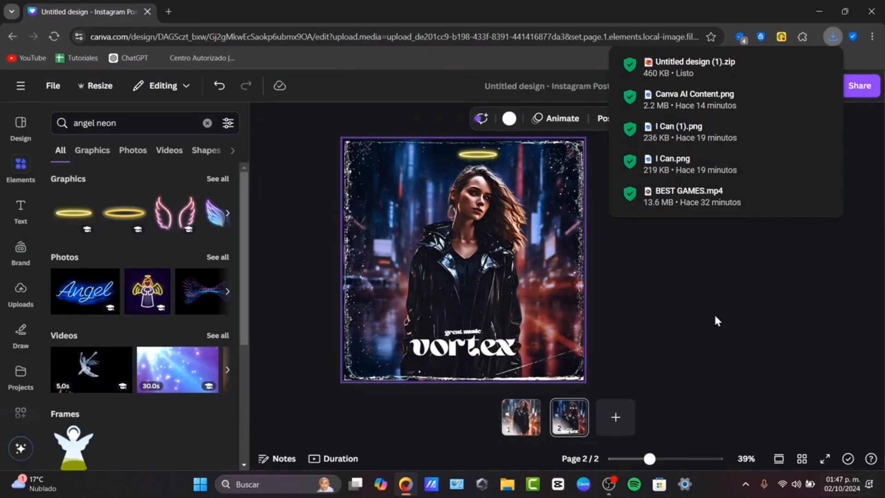
click(520, 417)
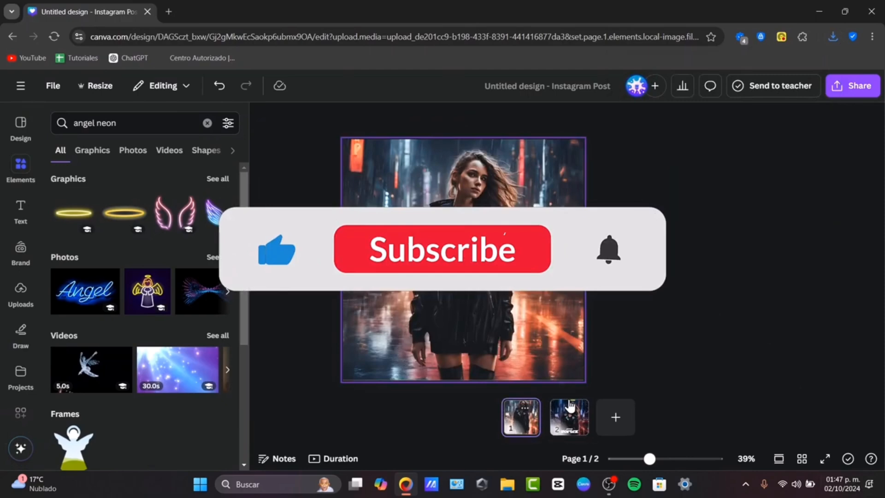
click(568, 417)
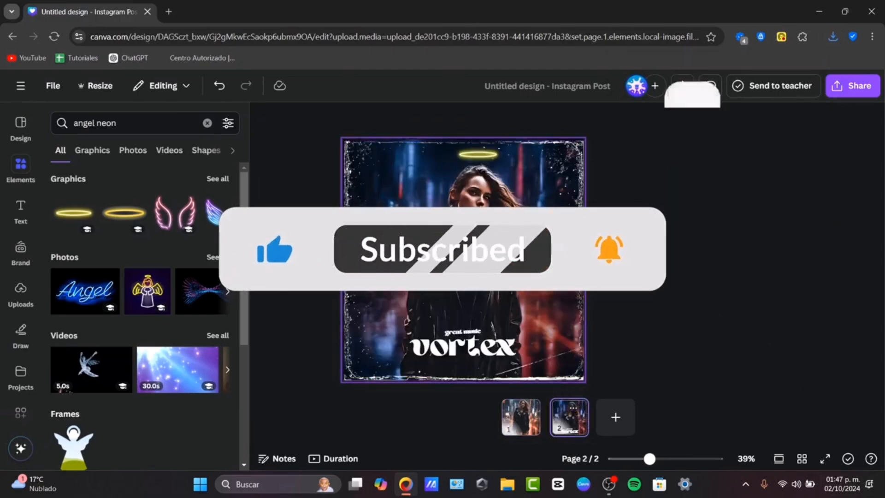